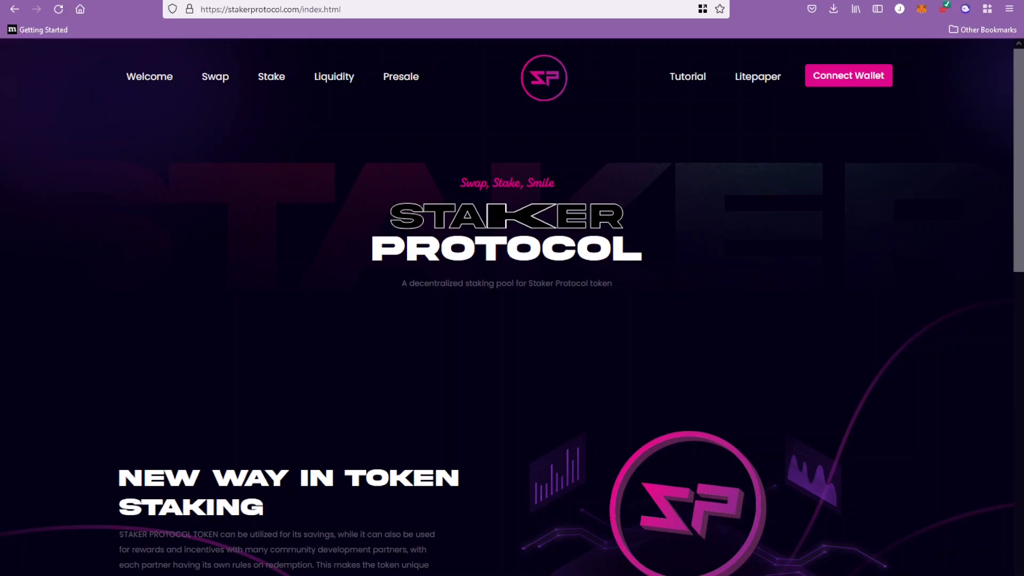
{"action": "mouse_move", "coordinate": [560, 225]}
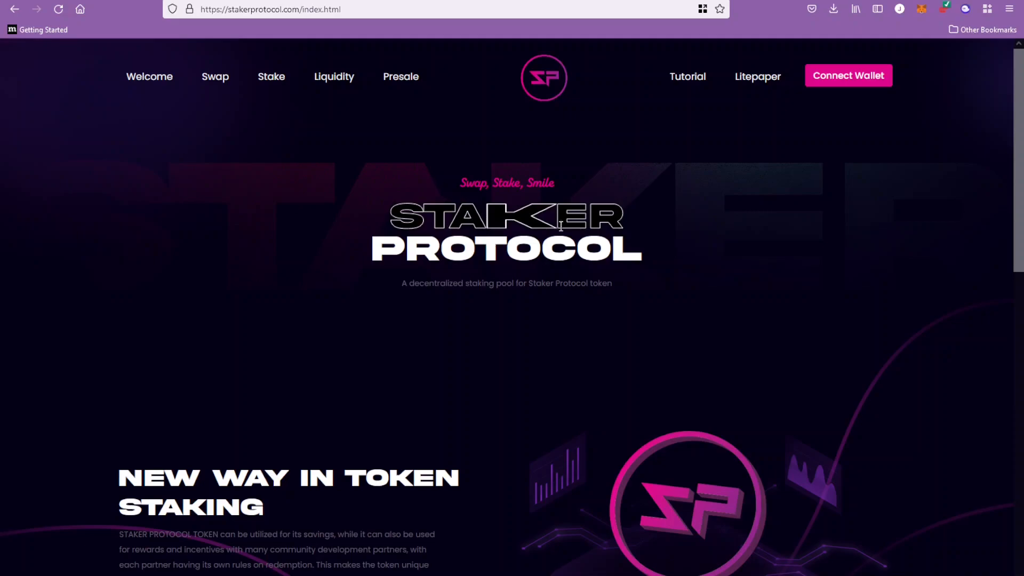
{"action": "mouse_move", "coordinate": [644, 228]}
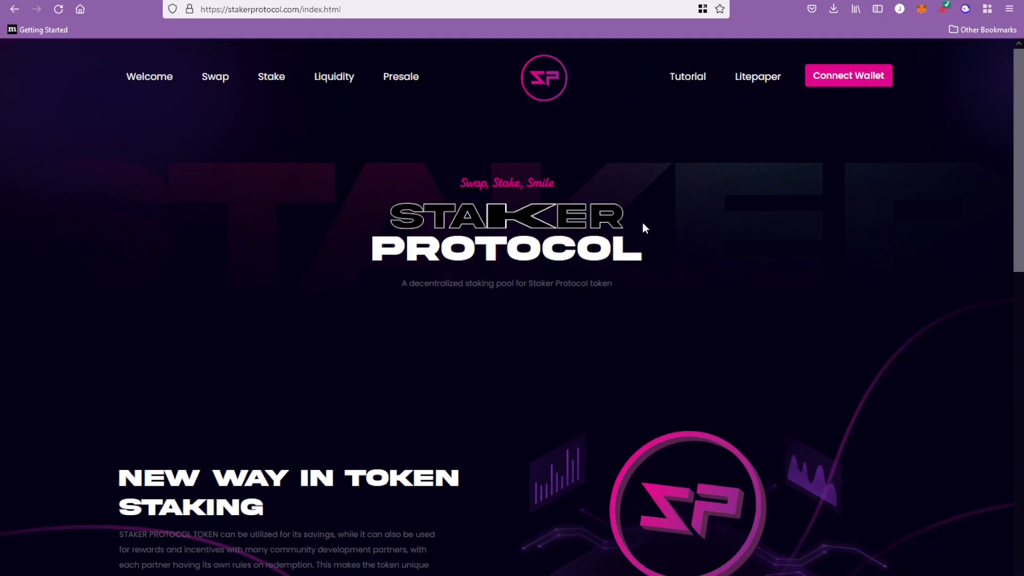
{"action": "mouse_move", "coordinate": [641, 225]}
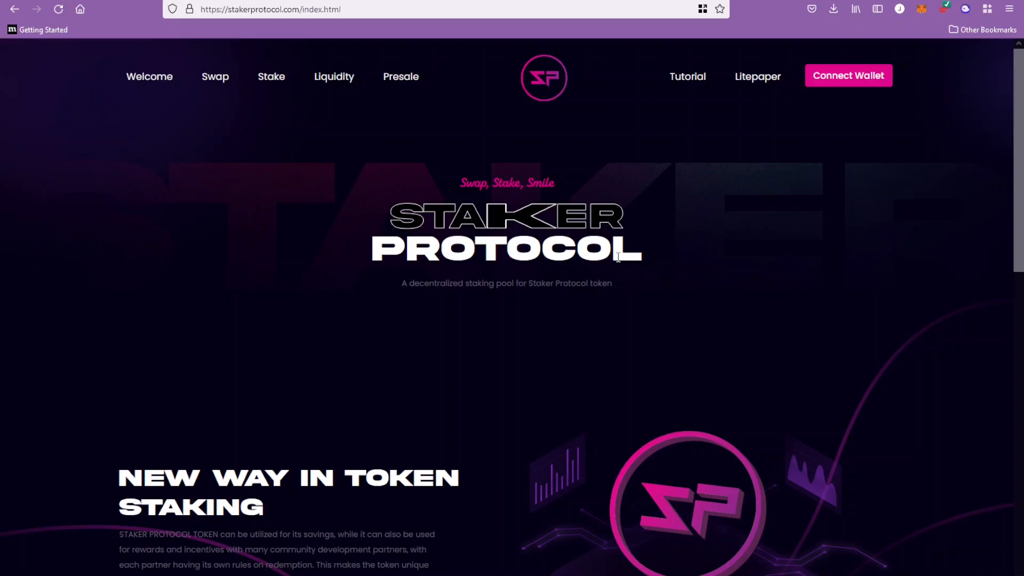
Go to the Swap page, browse the ONE/Staker buy and sell cards, then return to top.
{"action": "scroll", "scroll_direction": "down", "scroll_amount": 3}
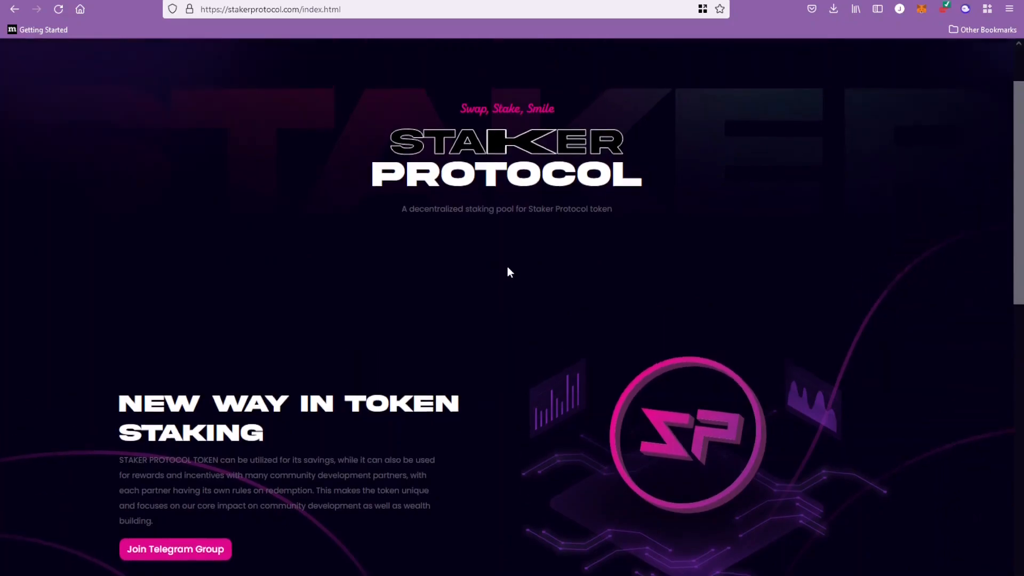
{"action": "scroll", "scroll_direction": "down", "scroll_amount": 3}
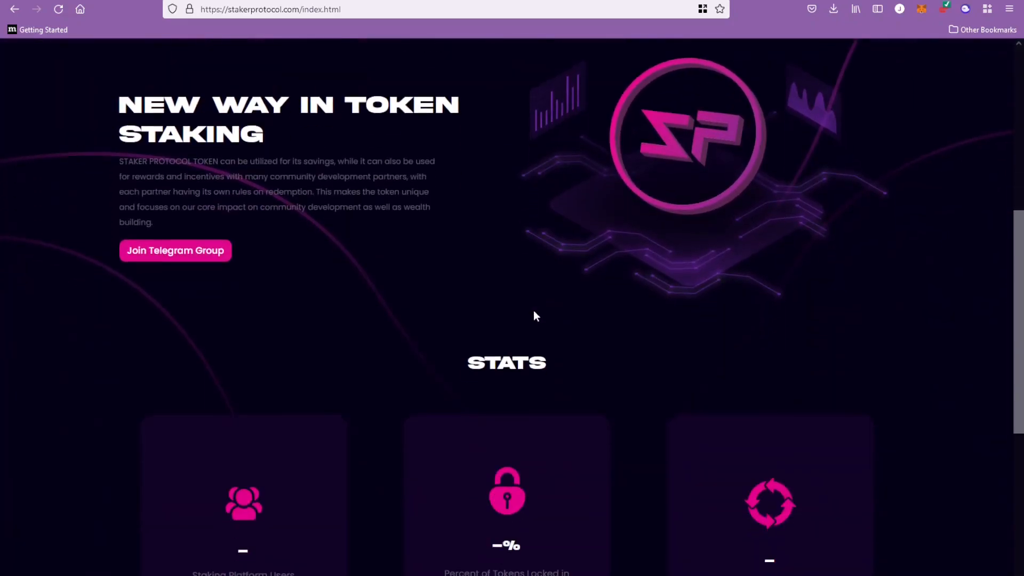
{"action": "scroll", "scroll_direction": "down", "scroll_amount": 3}
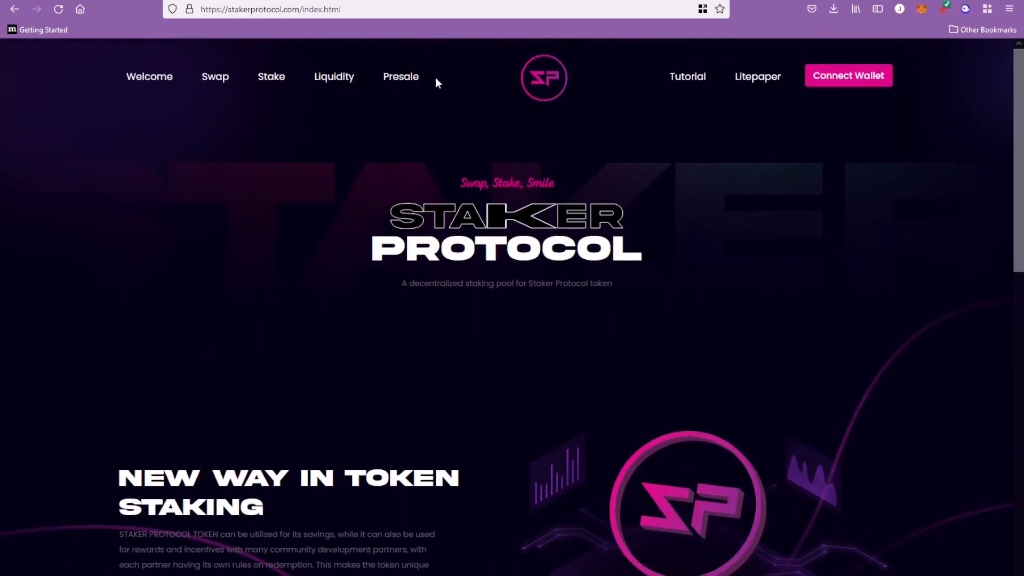
{"action": "mouse_move", "coordinate": [418, 107]}
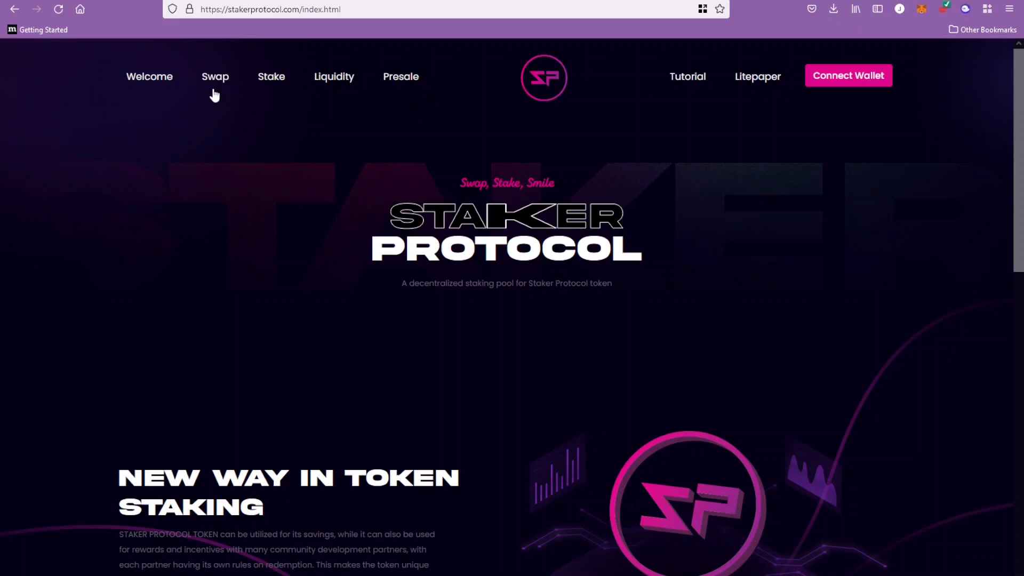
{"action": "left_click", "coordinate": [214, 76]}
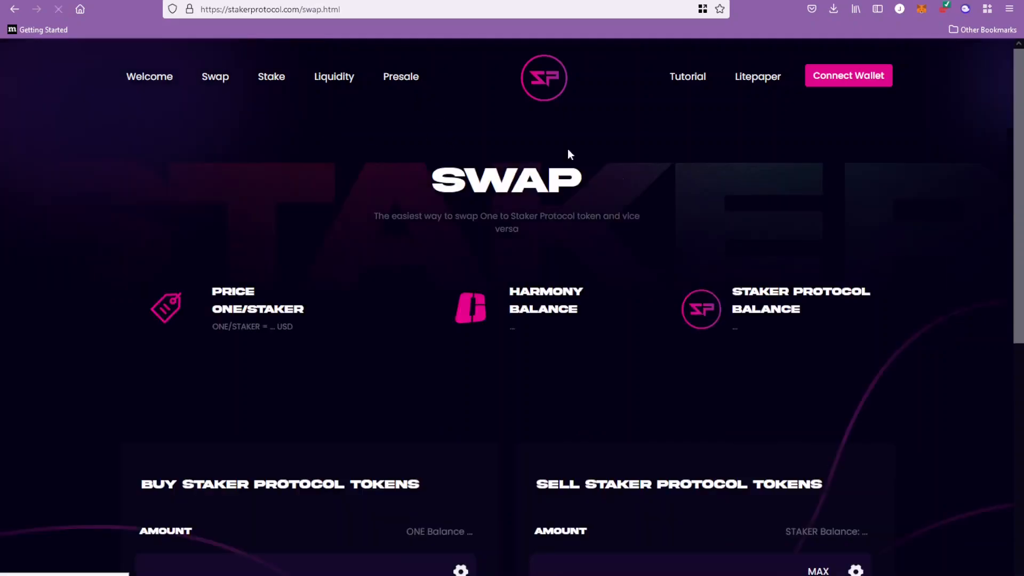
{"action": "scroll", "scroll_direction": "down", "scroll_amount": 3}
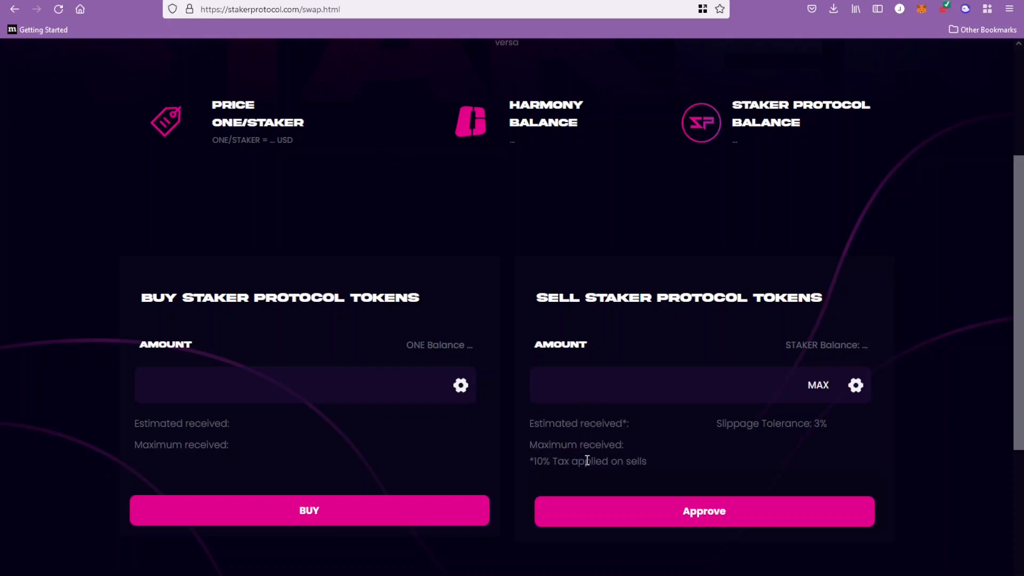
{"action": "scroll", "scroll_direction": "down", "scroll_amount": 3}
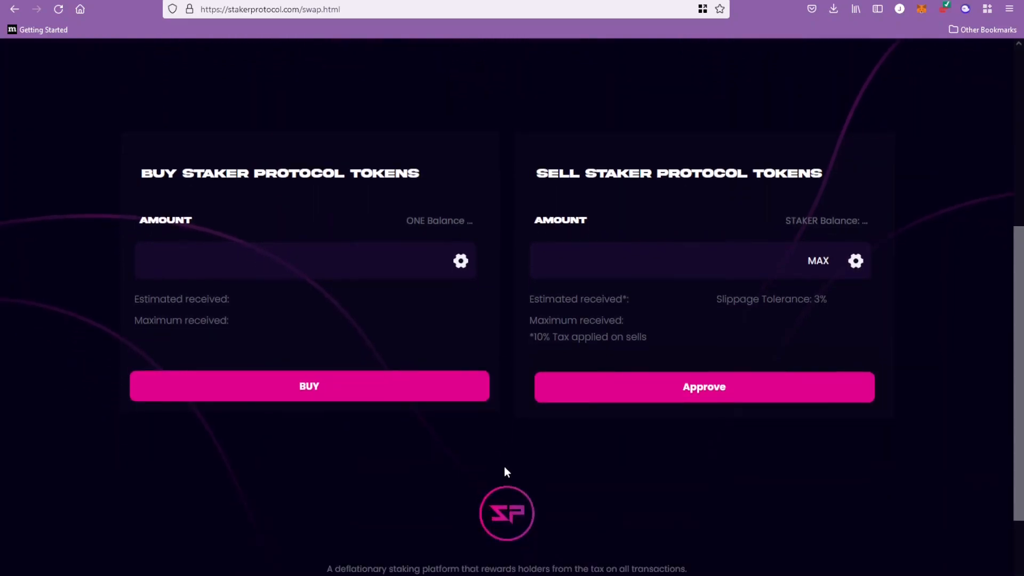
{"action": "scroll", "scroll_direction": "up", "scroll_amount": 3}
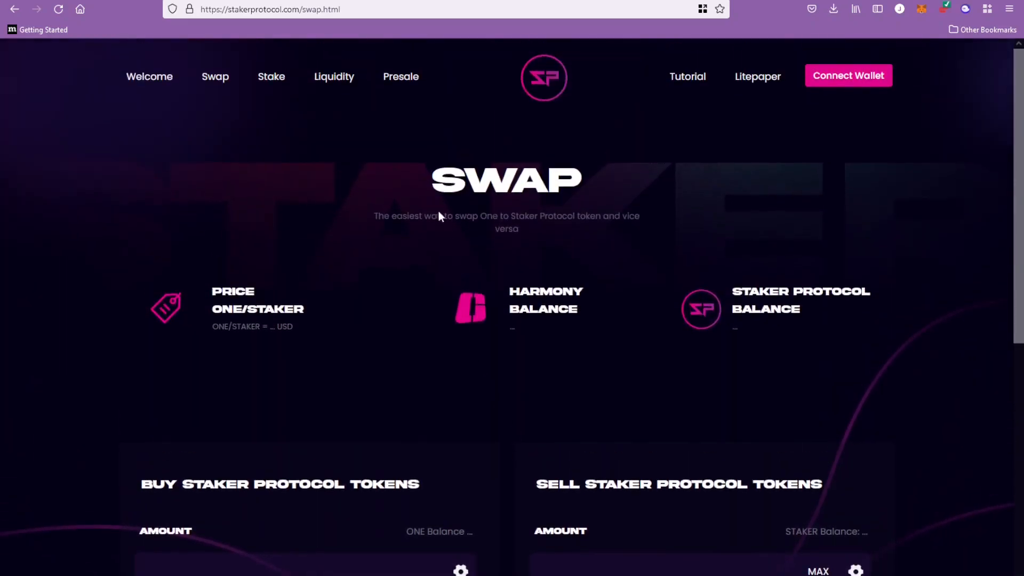
Go to the Stake page and browse wallet value, referral link, team details and Team Viewer.
{"action": "left_click", "coordinate": [270, 76]}
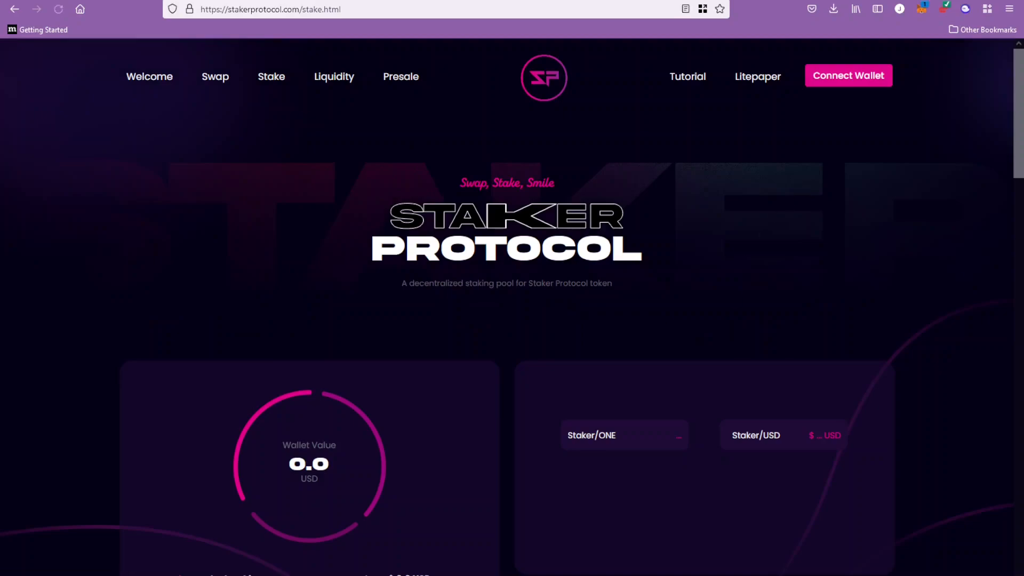
{"action": "scroll", "scroll_direction": "down", "scroll_amount": 3}
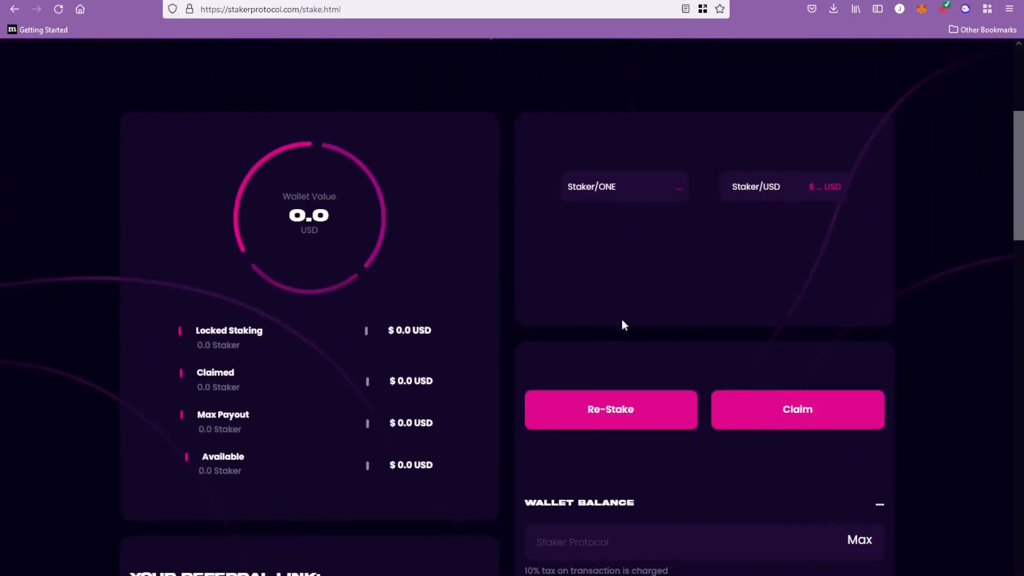
{"action": "mouse_move", "coordinate": [492, 429]}
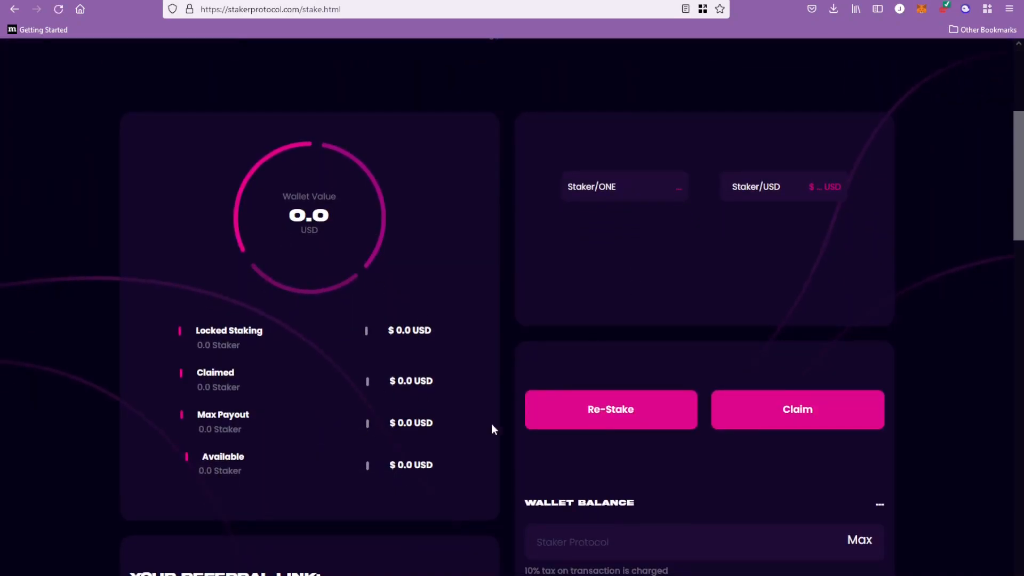
{"action": "scroll", "scroll_direction": "down", "scroll_amount": 3}
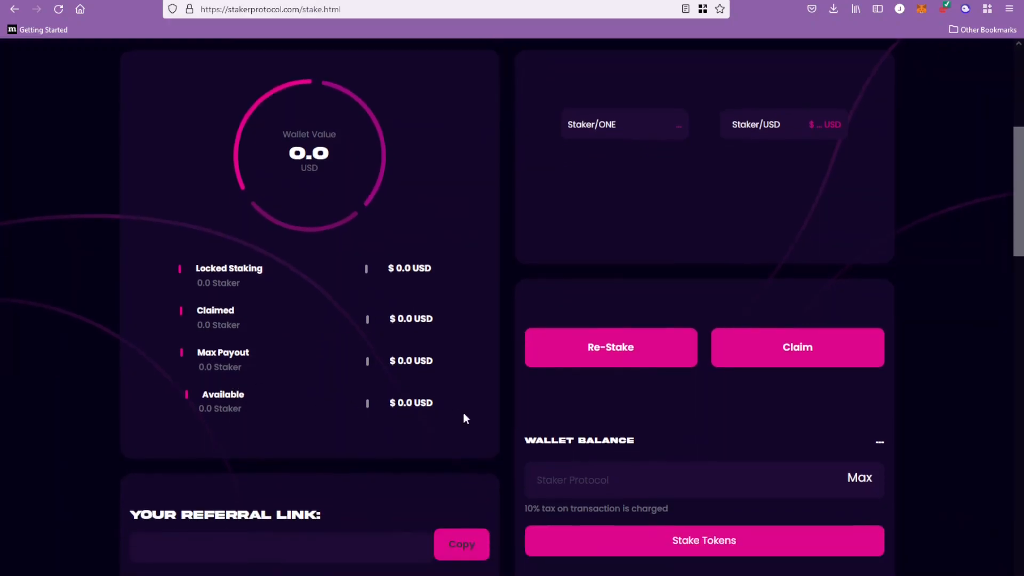
{"action": "mouse_move", "coordinate": [564, 366]}
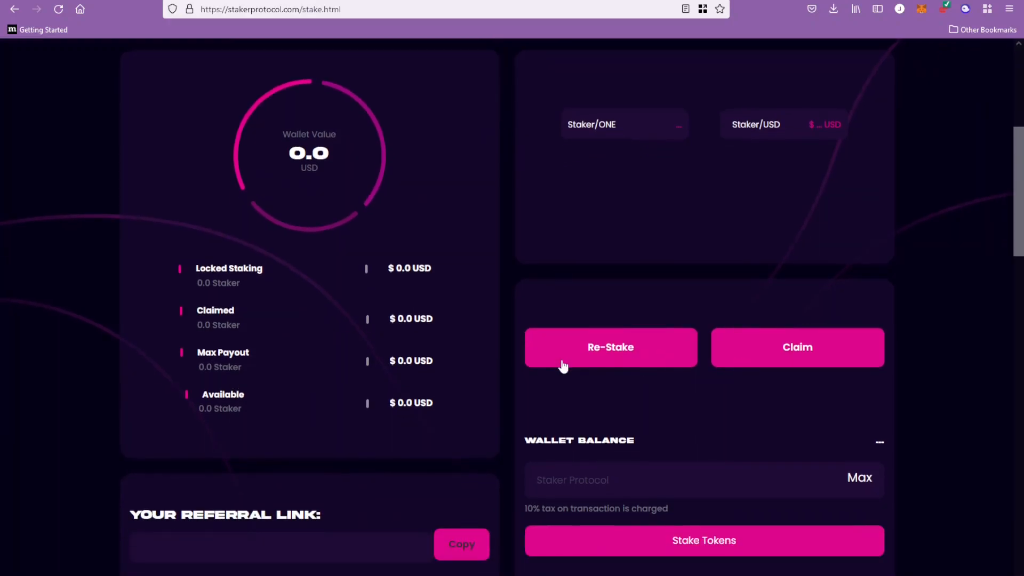
{"action": "mouse_move", "coordinate": [500, 311]}
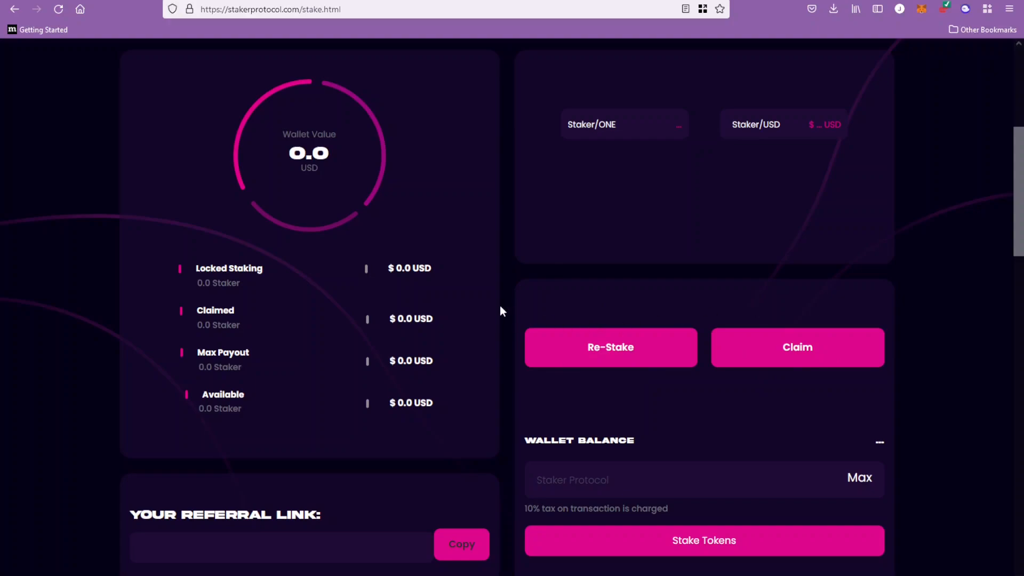
{"action": "scroll", "scroll_direction": "down", "scroll_amount": 3}
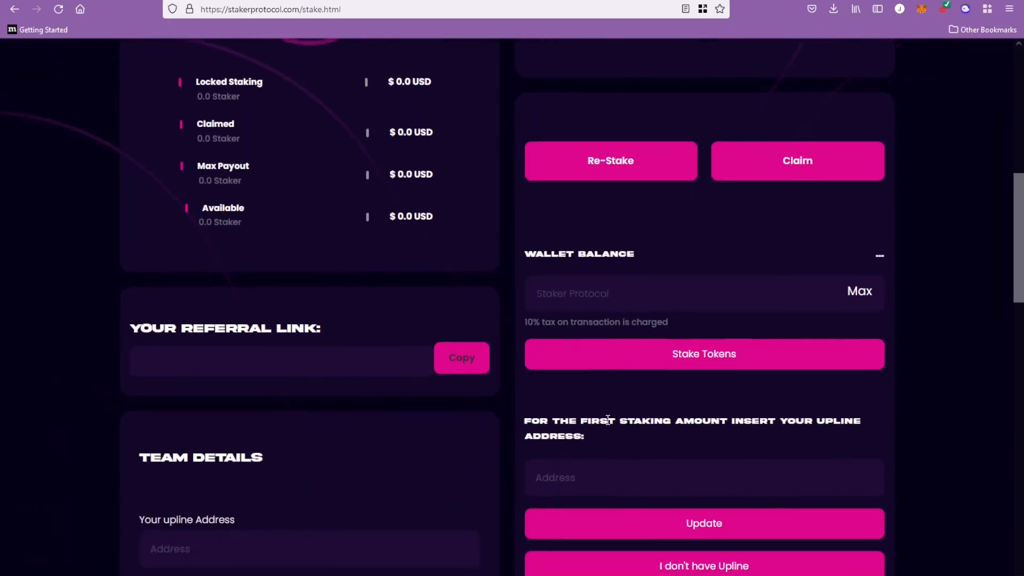
{"action": "scroll", "scroll_direction": "down", "scroll_amount": 3}
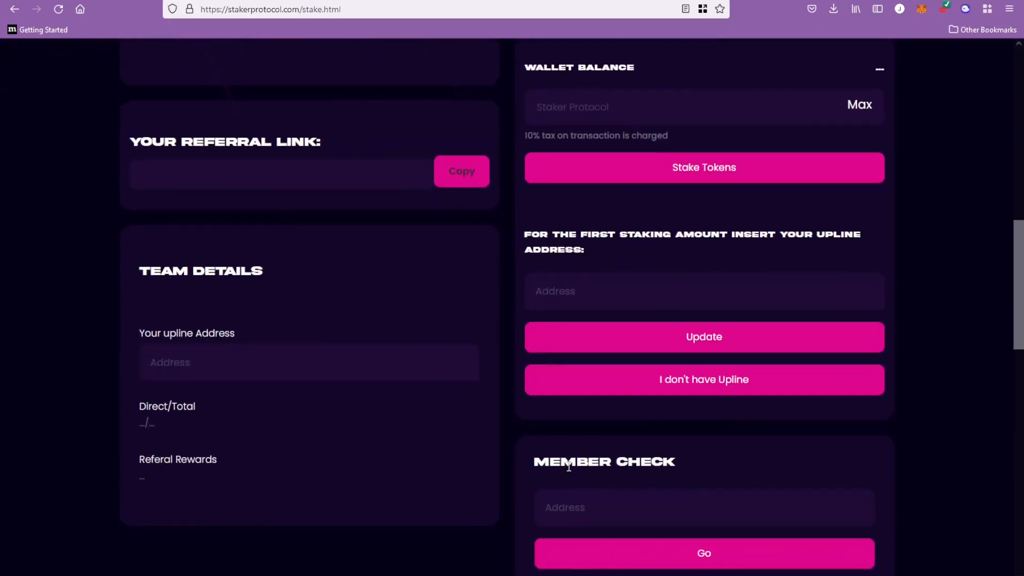
{"action": "scroll", "scroll_direction": "down", "scroll_amount": 3}
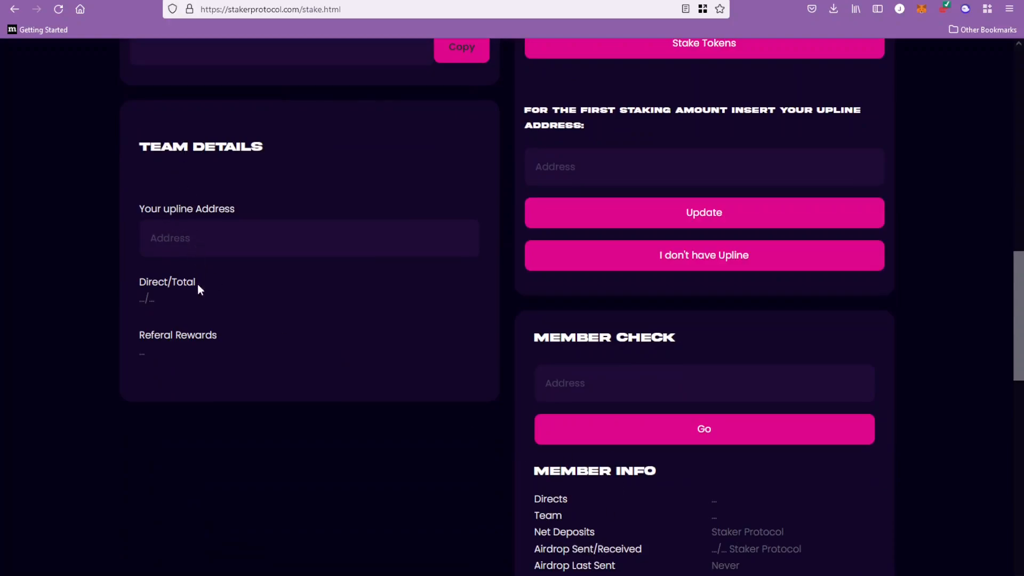
{"action": "scroll", "scroll_direction": "down", "scroll_amount": 3}
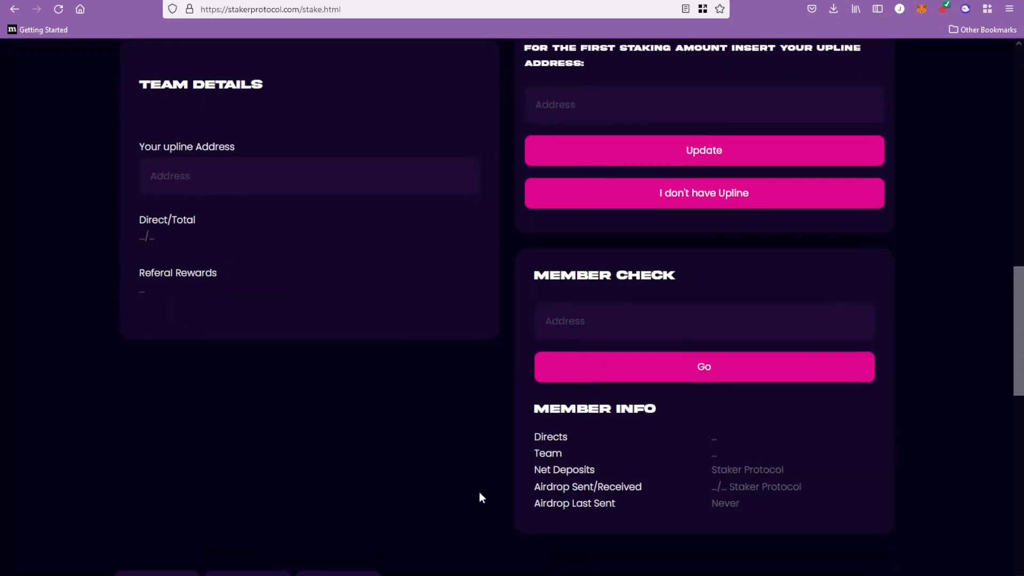
{"action": "scroll", "scroll_direction": "down", "scroll_amount": 3}
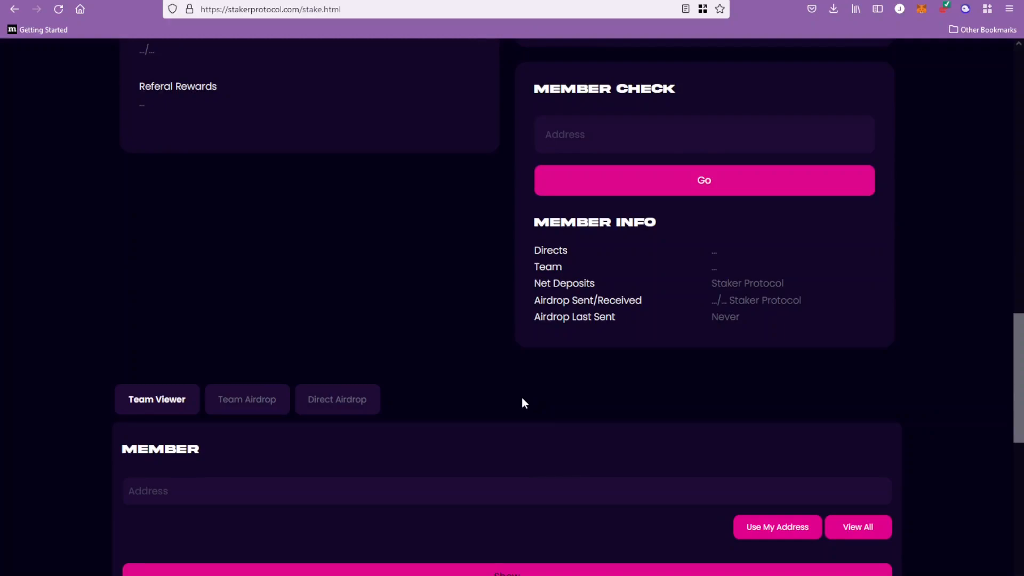
{"action": "mouse_move", "coordinate": [523, 401]}
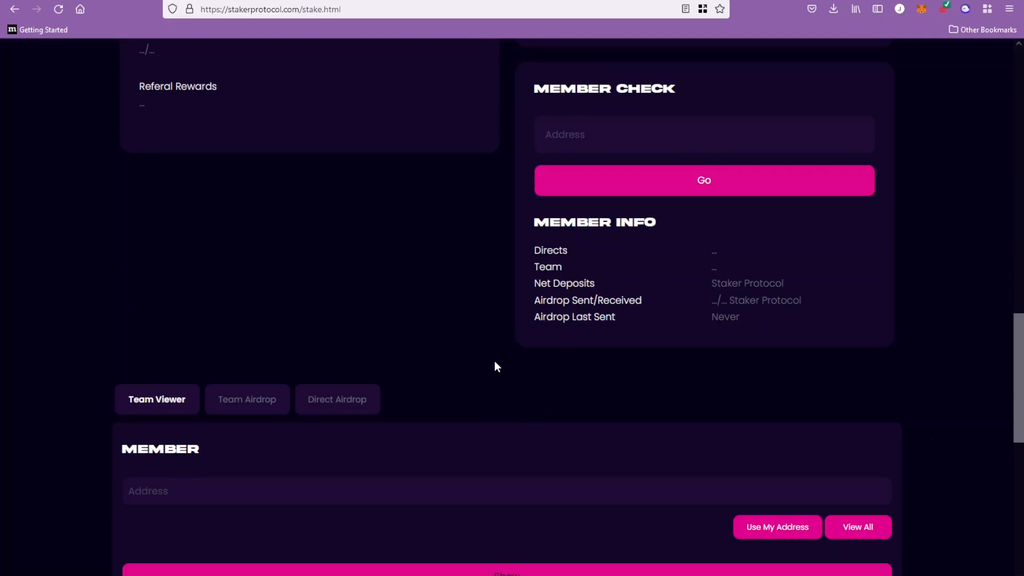
{"action": "scroll", "scroll_direction": "down", "scroll_amount": 3}
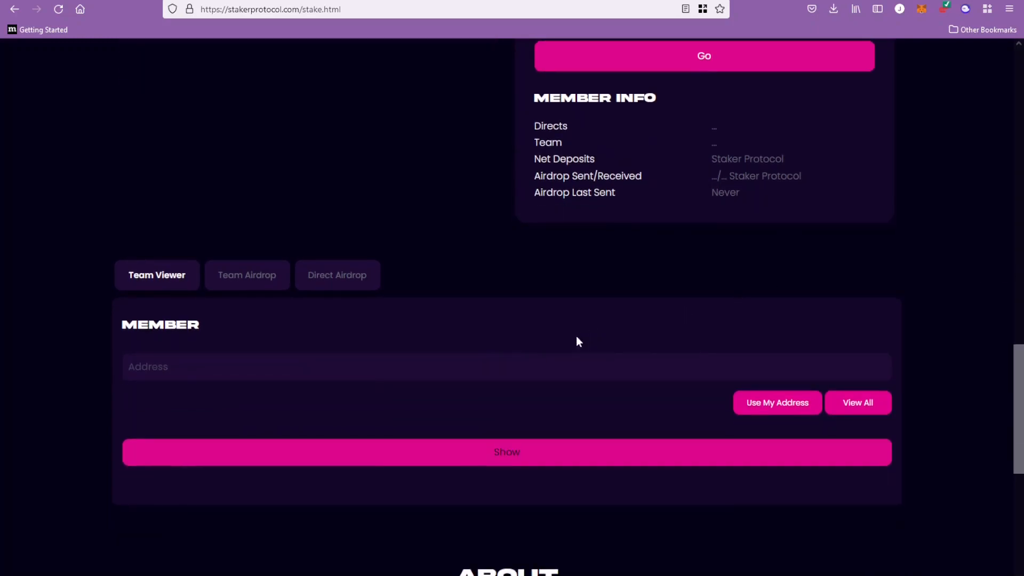
{"action": "mouse_move", "coordinate": [564, 282]}
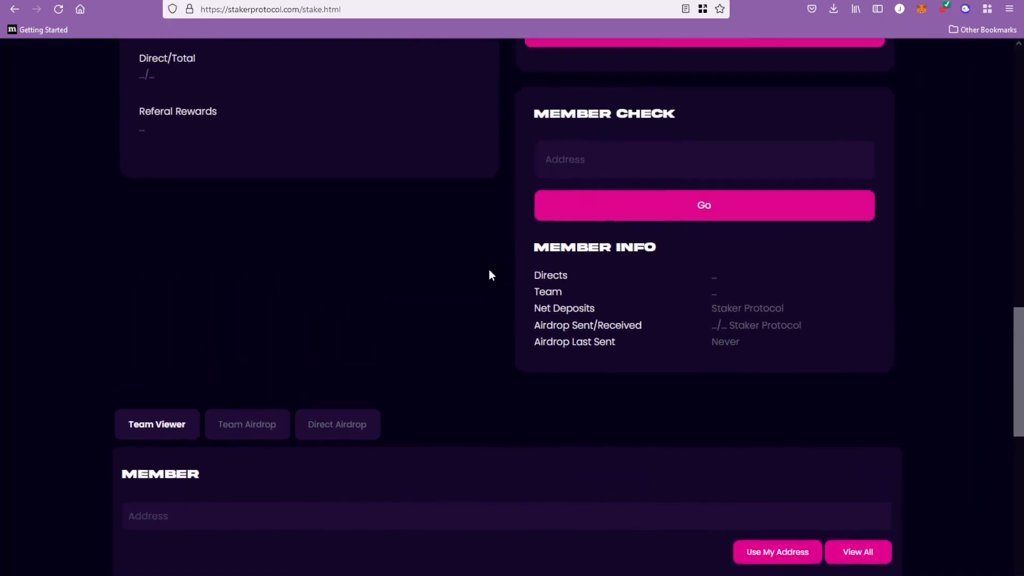
{"action": "scroll", "scroll_direction": "up", "scroll_amount": 3}
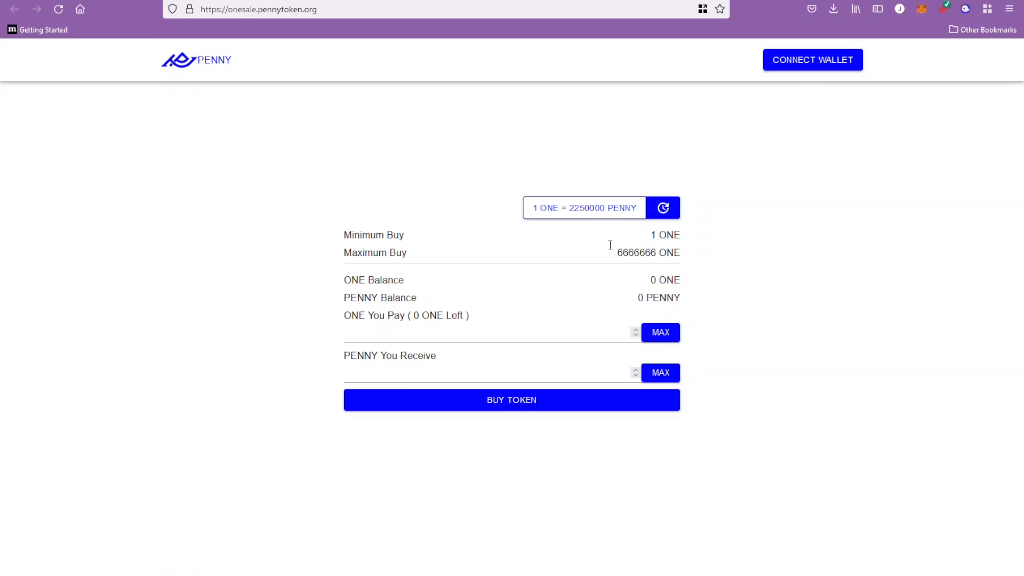
{"action": "mouse_move", "coordinate": [596, 241]}
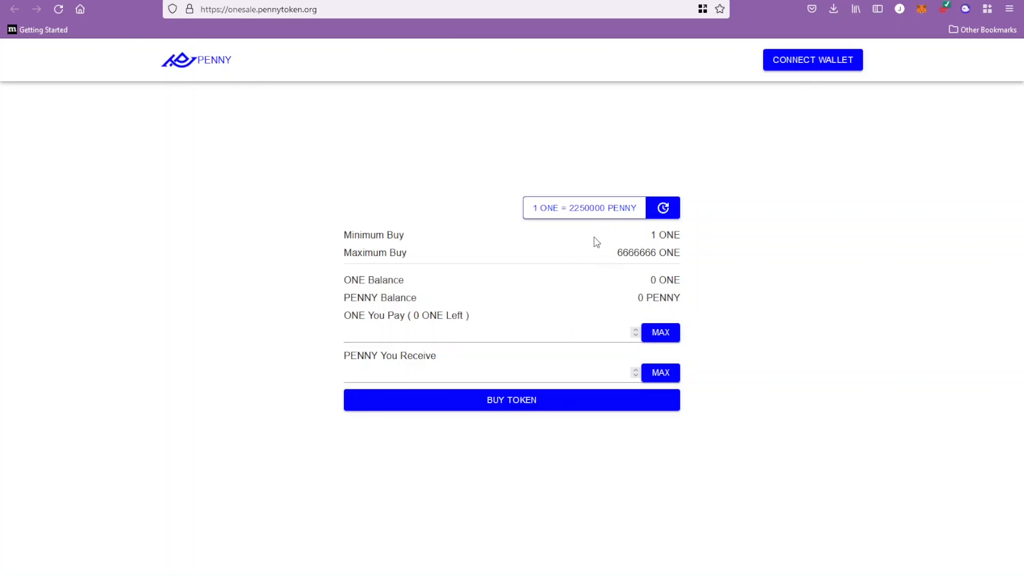
{"action": "mouse_move", "coordinate": [611, 224]}
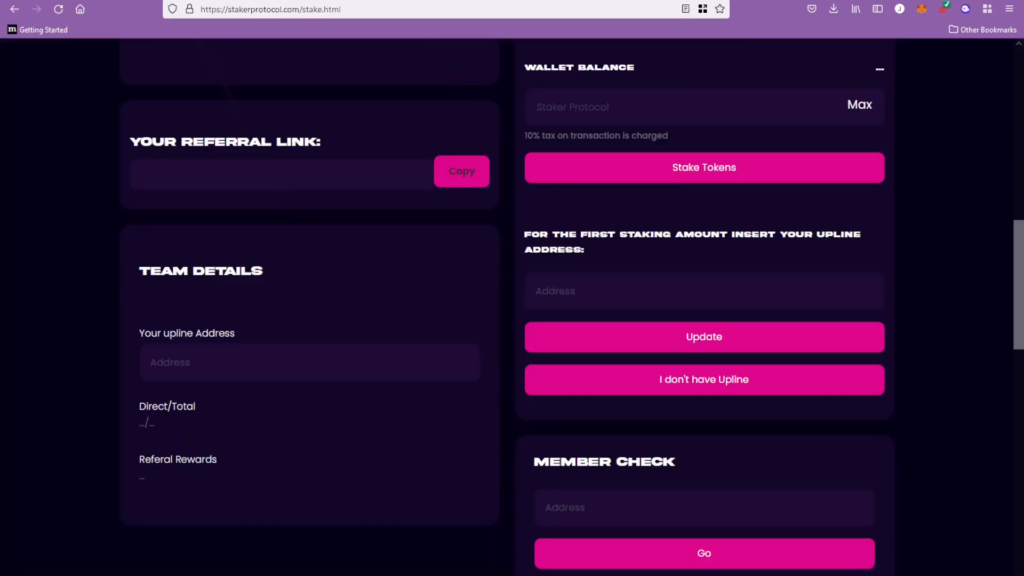
{"action": "mouse_move", "coordinate": [515, 253]}
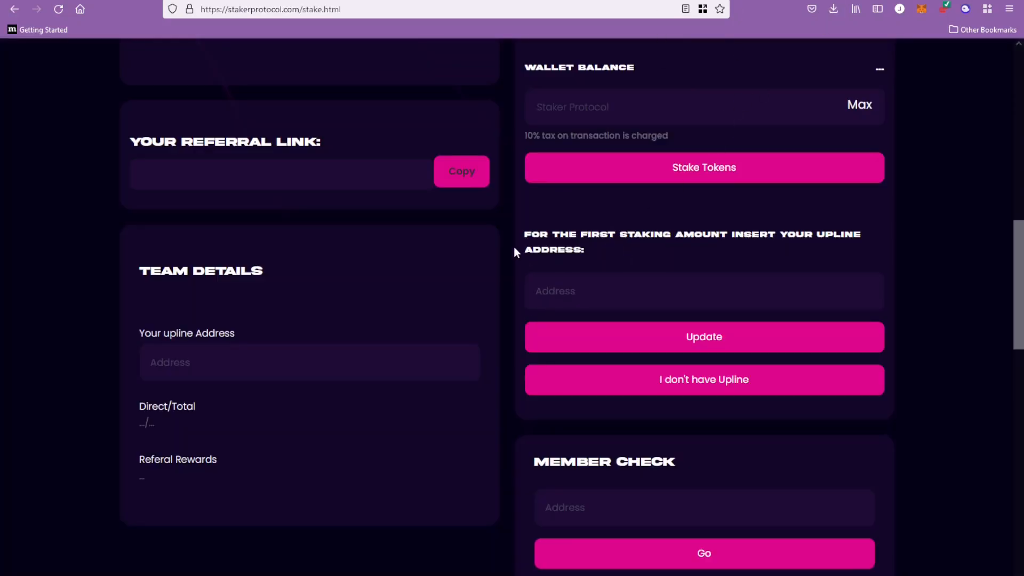
{"action": "mouse_move", "coordinate": [516, 207]}
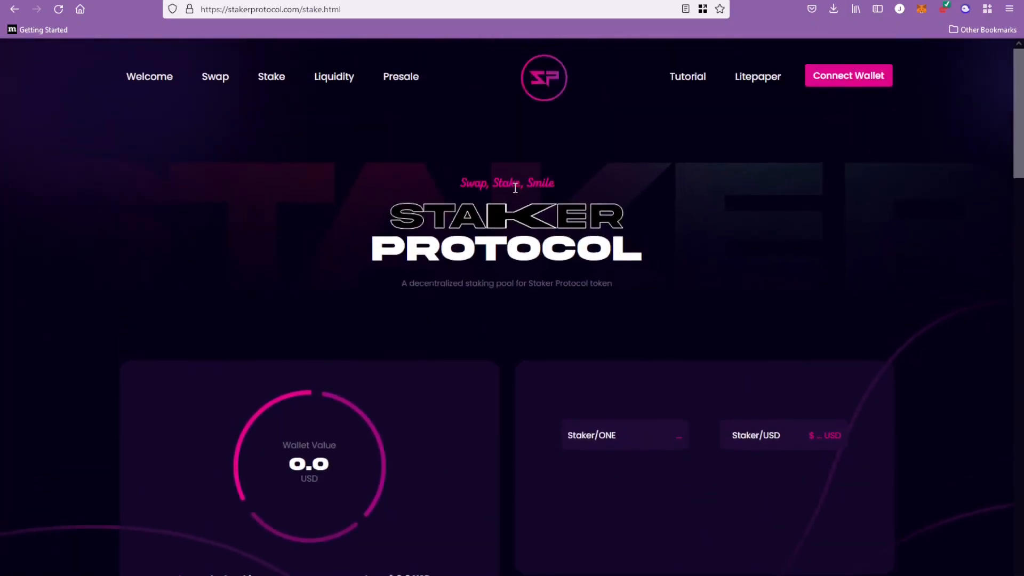
{"action": "mouse_move", "coordinate": [480, 113]}
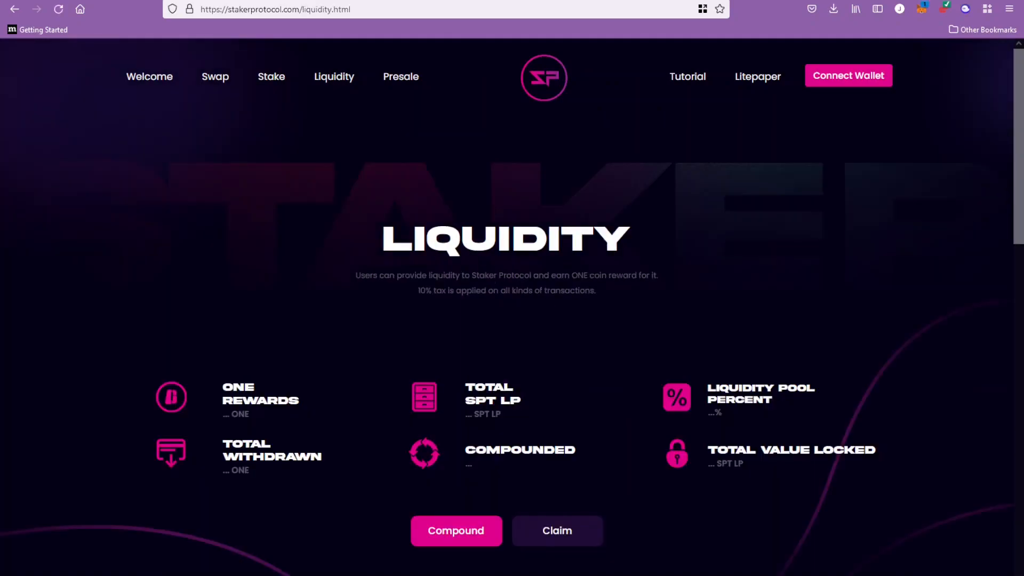
{"action": "mouse_move", "coordinate": [585, 286]}
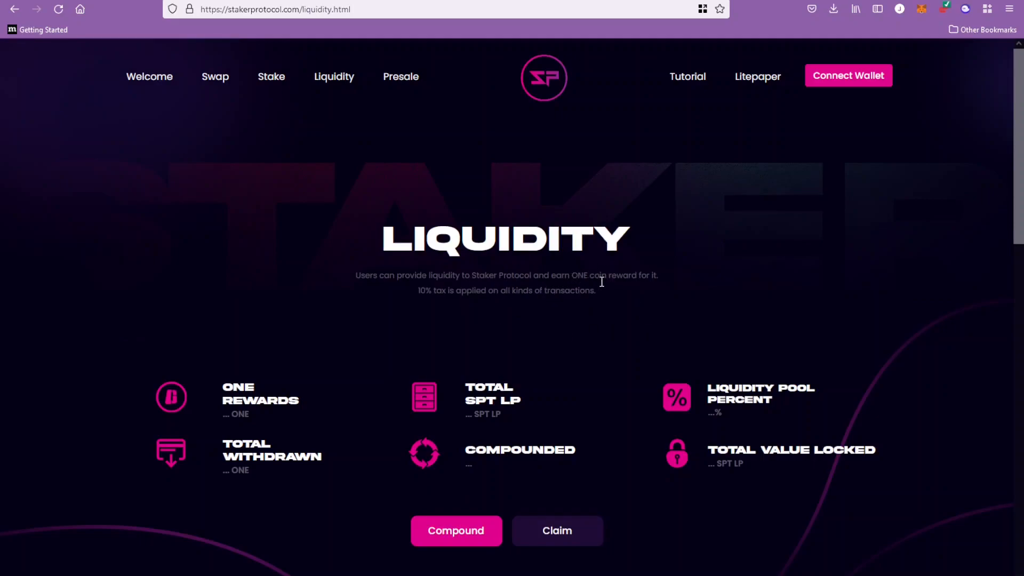
Scroll the Liquidity page past the rewards stats to the Buy and Deposit and Withdraw panels.
{"action": "scroll", "scroll_direction": "down", "scroll_amount": 3}
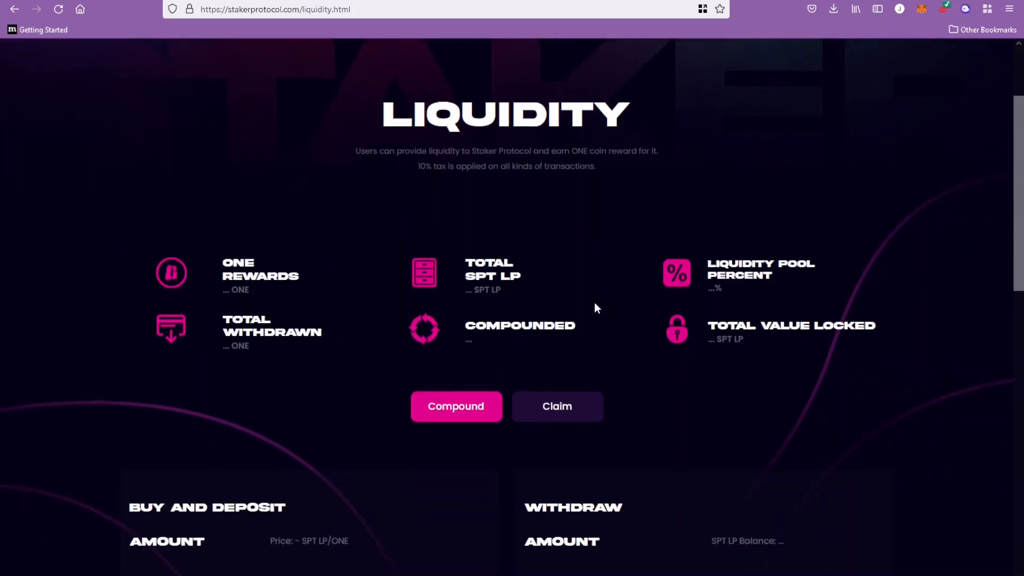
{"action": "scroll", "scroll_direction": "down", "scroll_amount": 3}
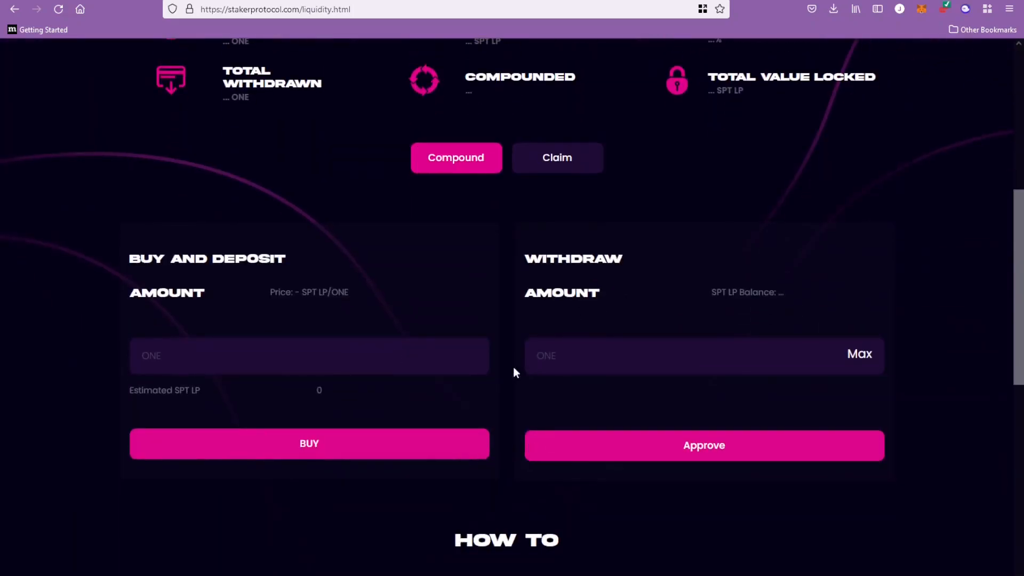
{"action": "mouse_move", "coordinate": [449, 255]}
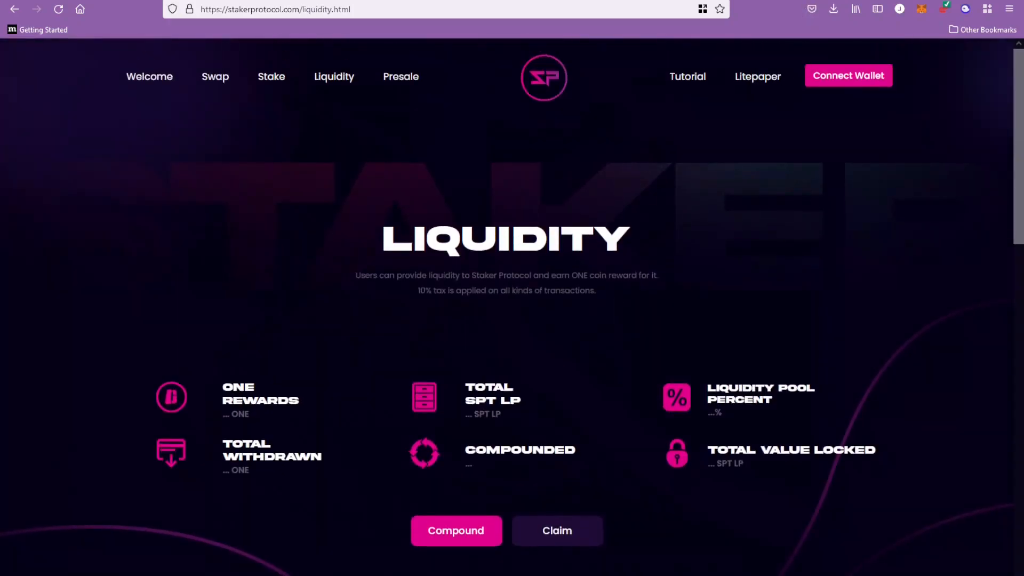
Open the Litepaper PDF and read from the cover down to page 3, Taxes.
{"action": "left_click", "coordinate": [757, 77]}
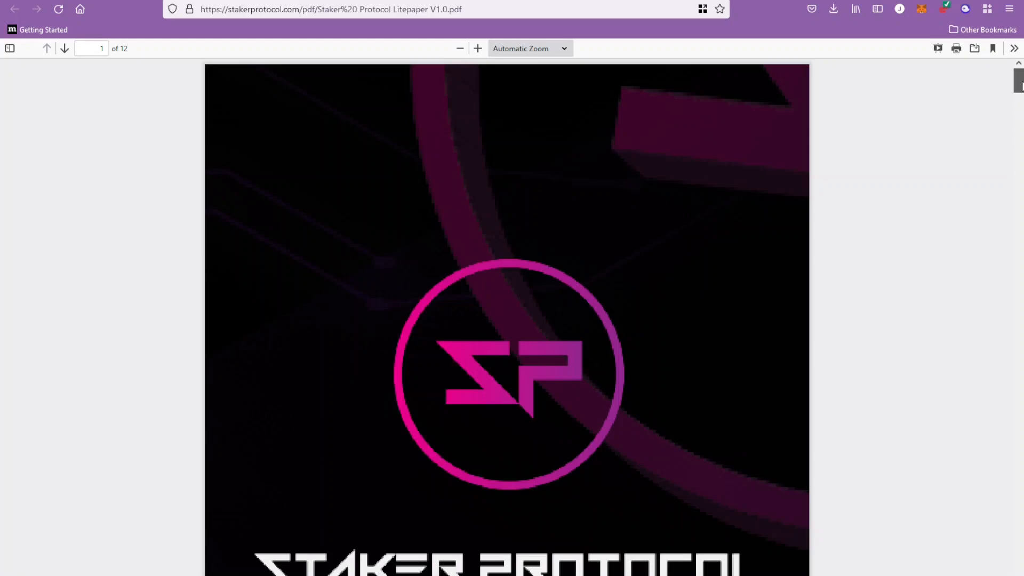
{"action": "scroll", "scroll_direction": "down", "scroll_amount": 3}
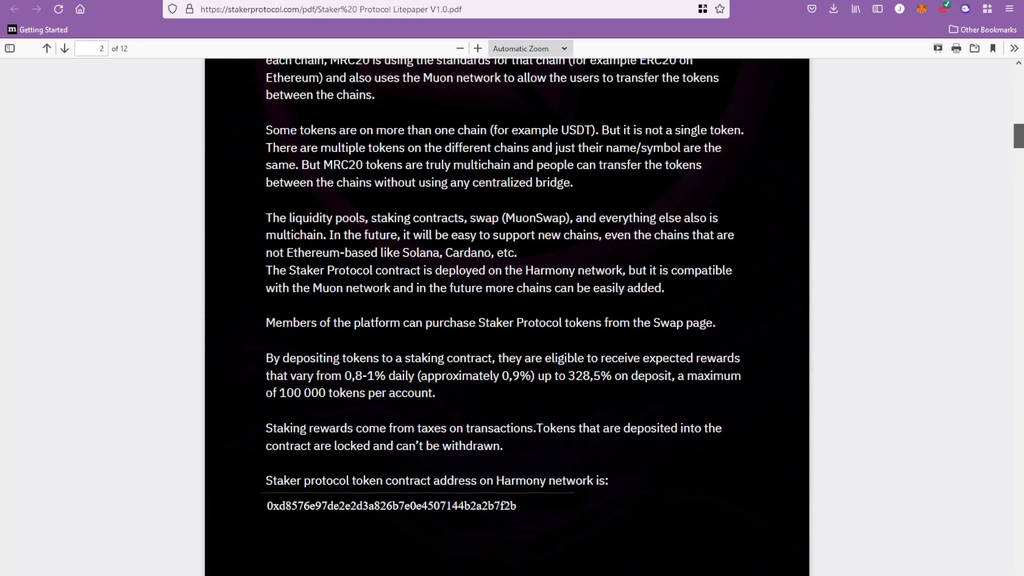
{"action": "scroll", "scroll_direction": "down", "scroll_amount": 3}
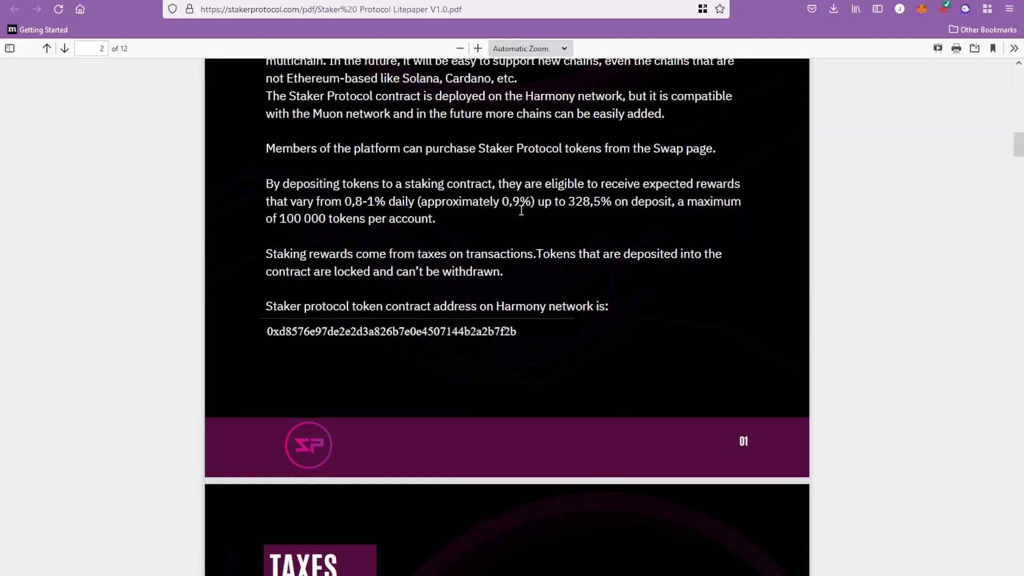
{"action": "mouse_move", "coordinate": [454, 227]}
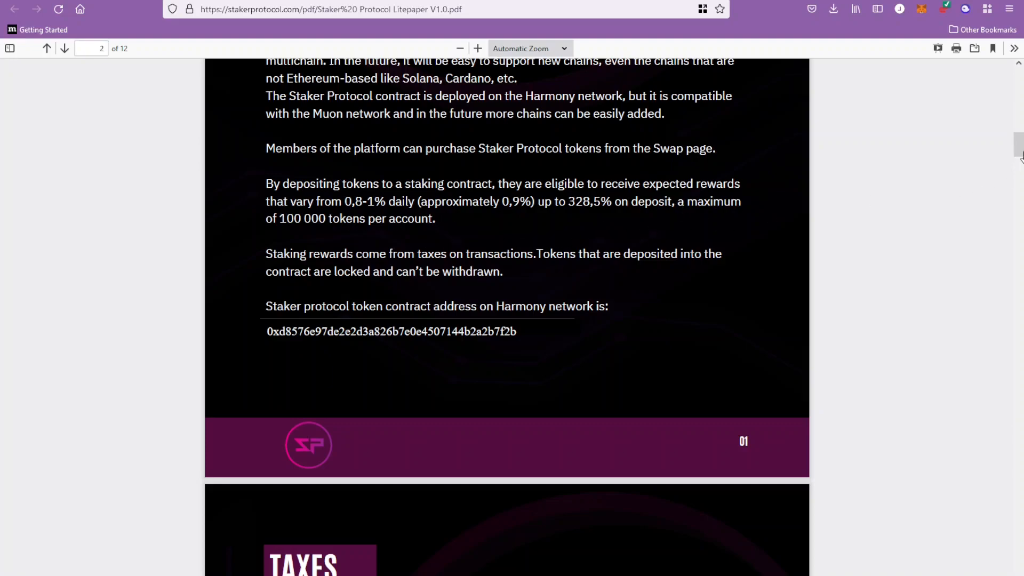
{"action": "scroll", "scroll_direction": "down", "scroll_amount": 3}
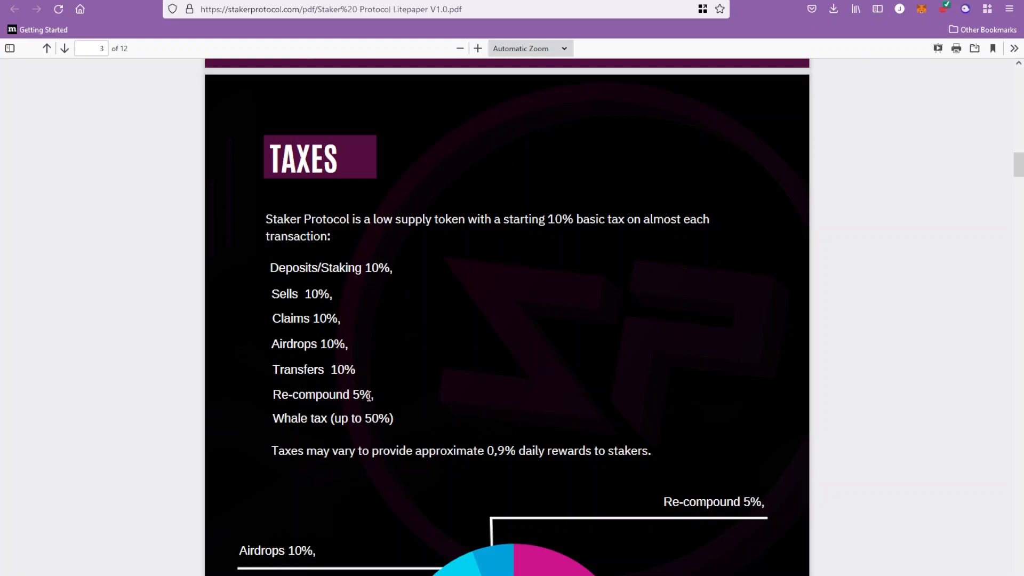
{"action": "mouse_move", "coordinate": [360, 426]}
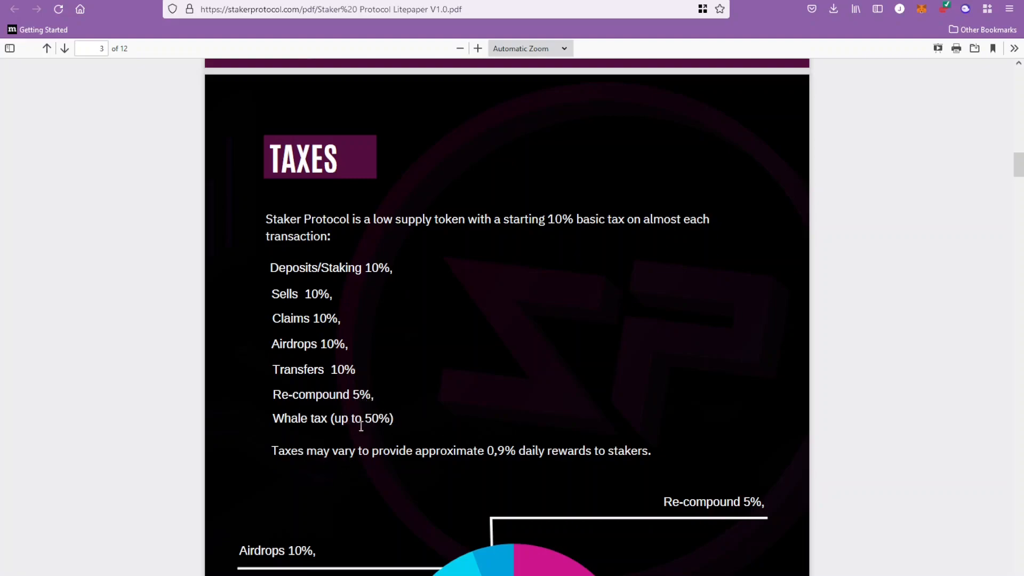
{"action": "scroll", "scroll_direction": "down", "scroll_amount": 3}
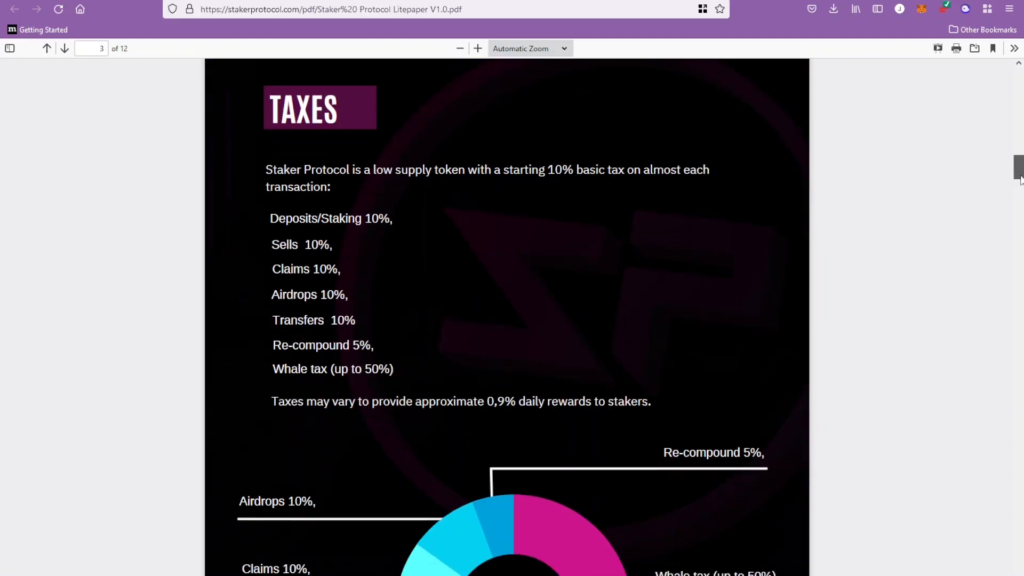
{"action": "scroll", "scroll_direction": "down", "scroll_amount": 3}
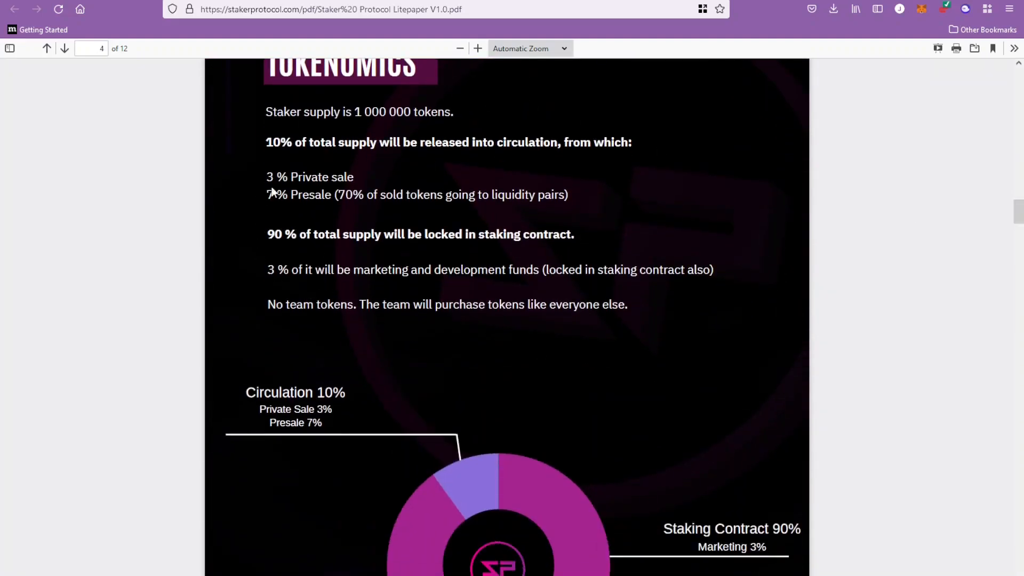
{"action": "mouse_move", "coordinate": [299, 216]}
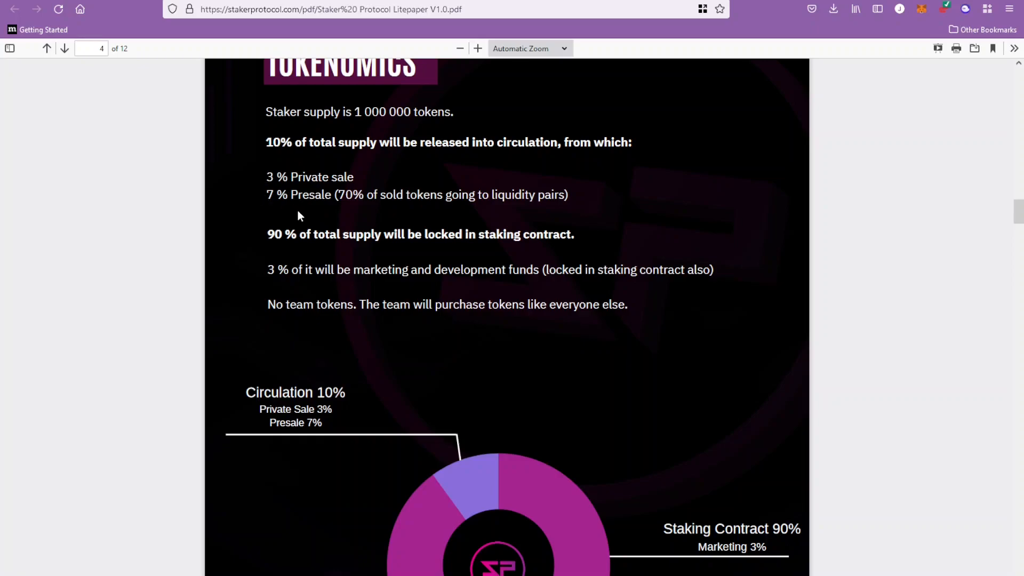
{"action": "mouse_move", "coordinate": [563, 243]}
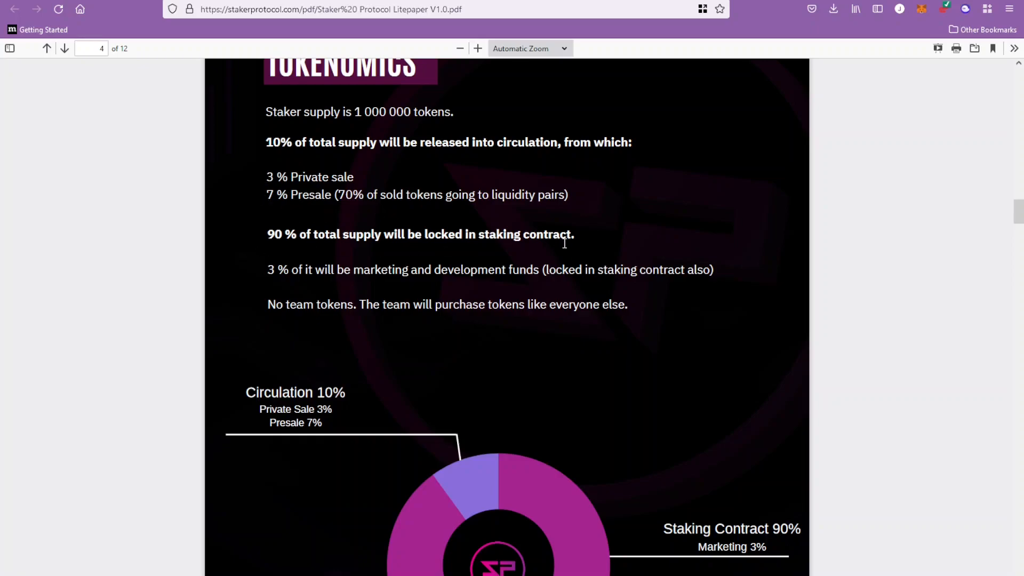
{"action": "mouse_move", "coordinate": [277, 177]}
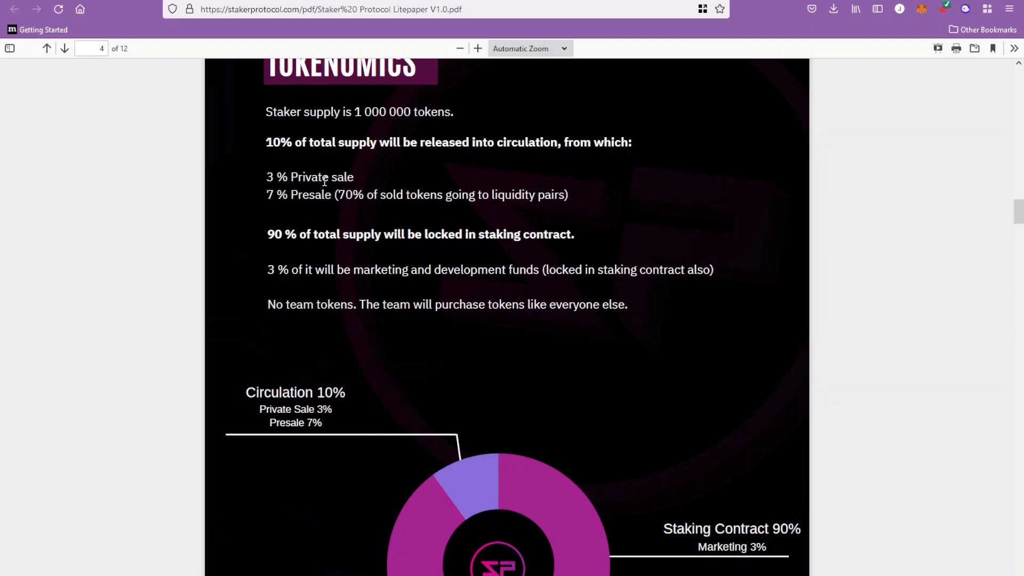
{"action": "mouse_move", "coordinate": [333, 177]}
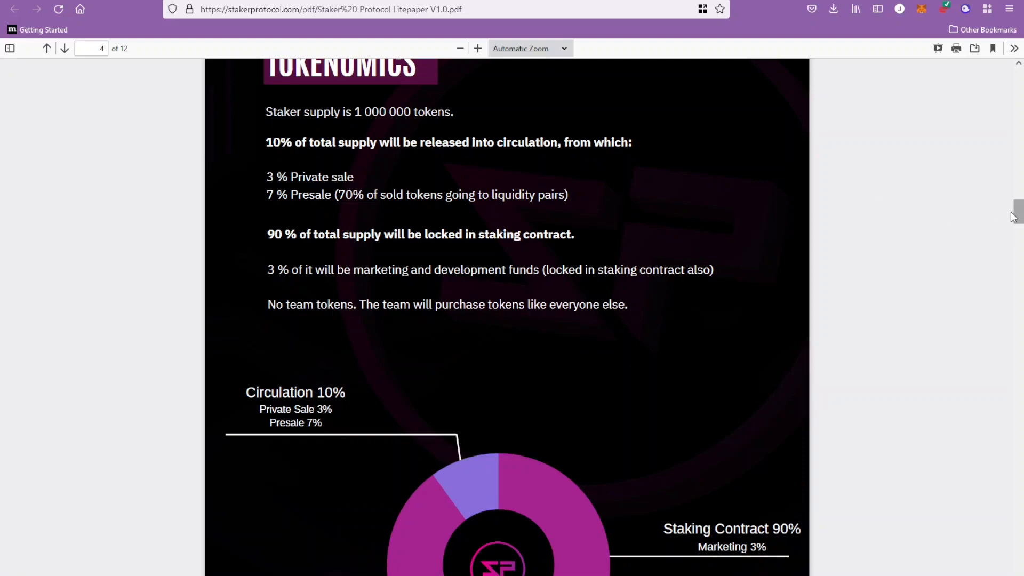
{"action": "mouse_move", "coordinate": [1012, 216]}
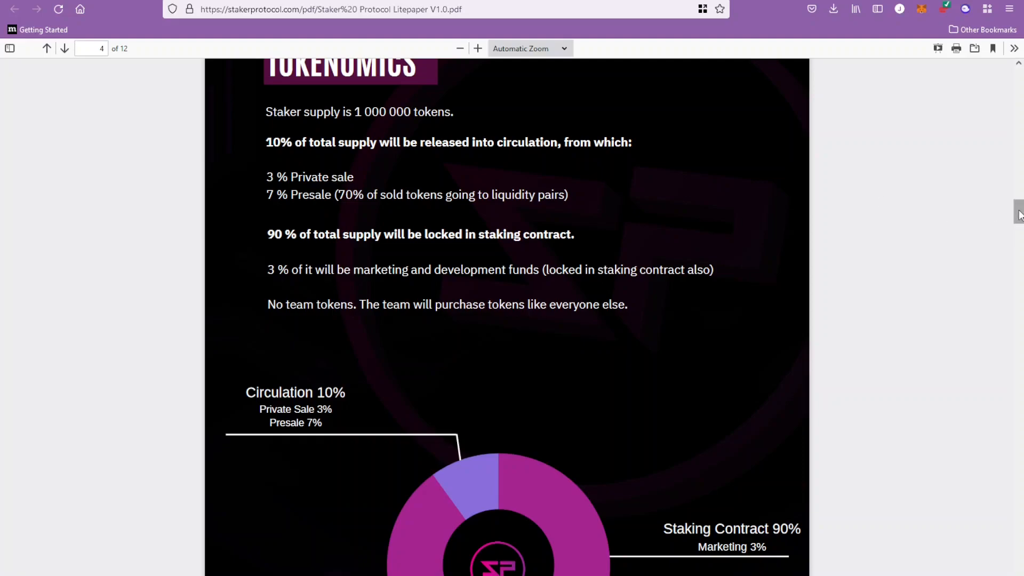
Read through the Staking and Liquidity pages to page 7's Referral Program section.
{"action": "scroll", "scroll_direction": "down", "scroll_amount": 3}
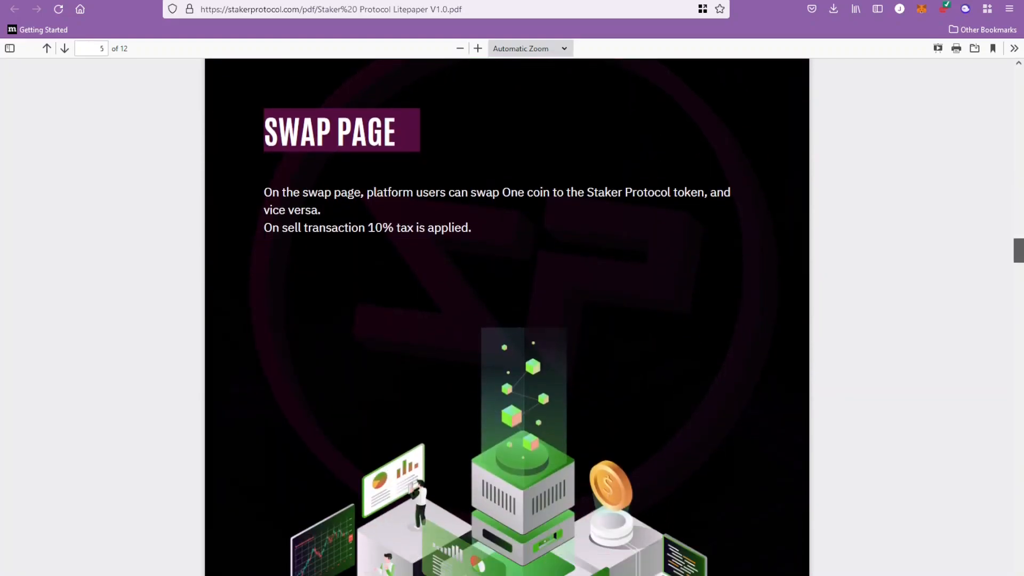
{"action": "scroll", "scroll_direction": "down", "scroll_amount": 3}
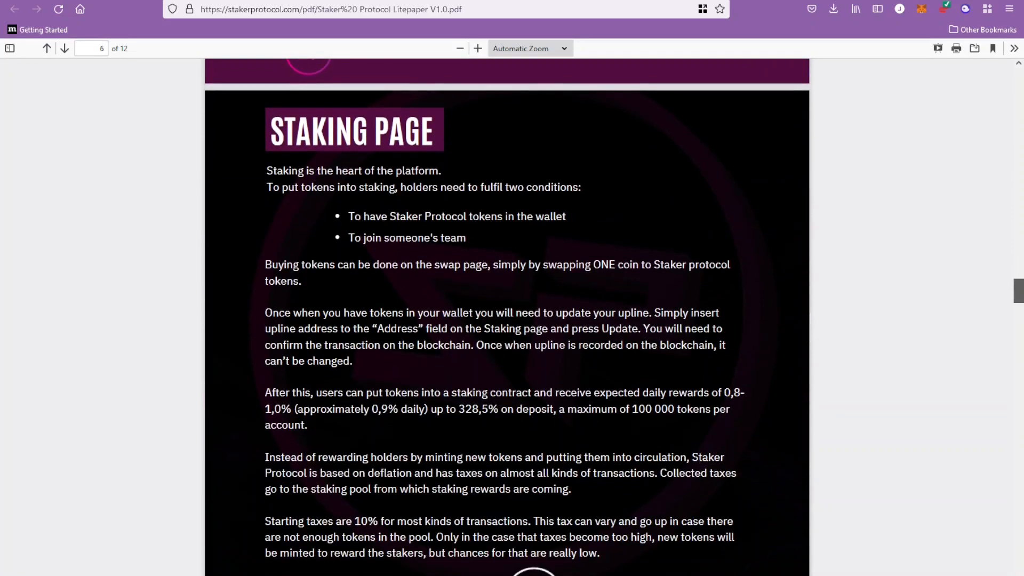
{"action": "scroll", "scroll_direction": "down", "scroll_amount": 3}
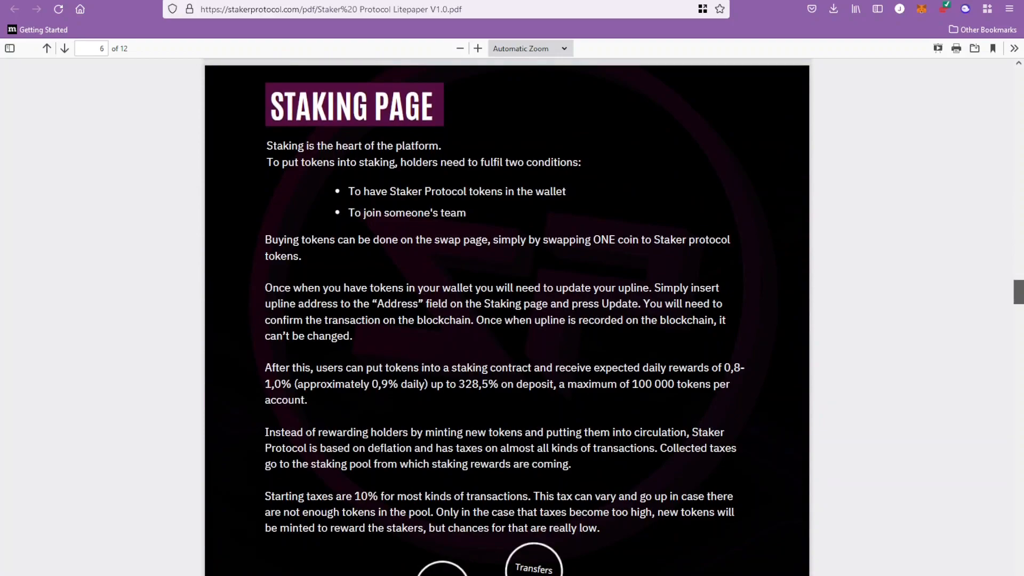
{"action": "scroll", "scroll_direction": "down", "scroll_amount": 3}
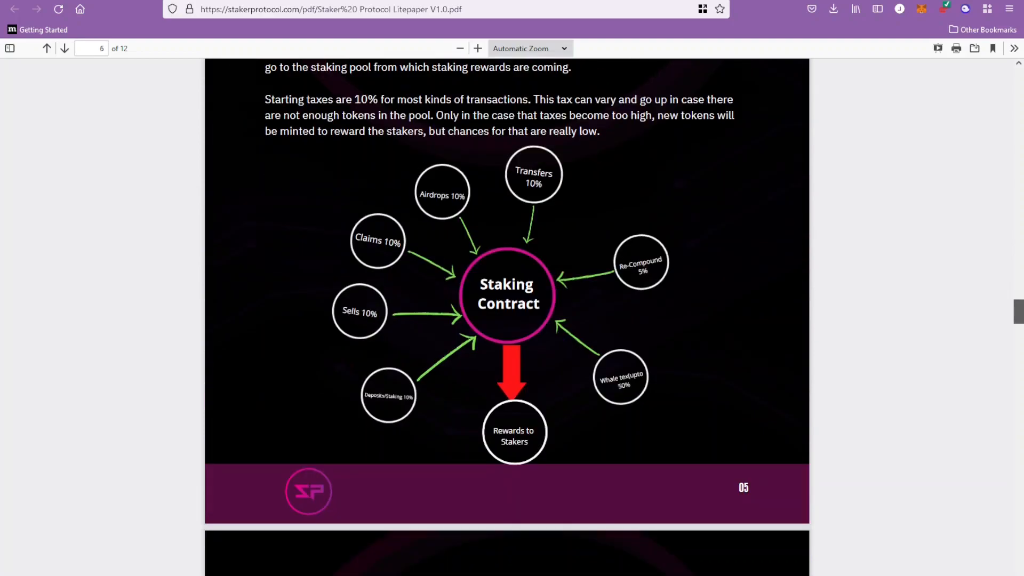
{"action": "scroll", "scroll_direction": "down", "scroll_amount": 3}
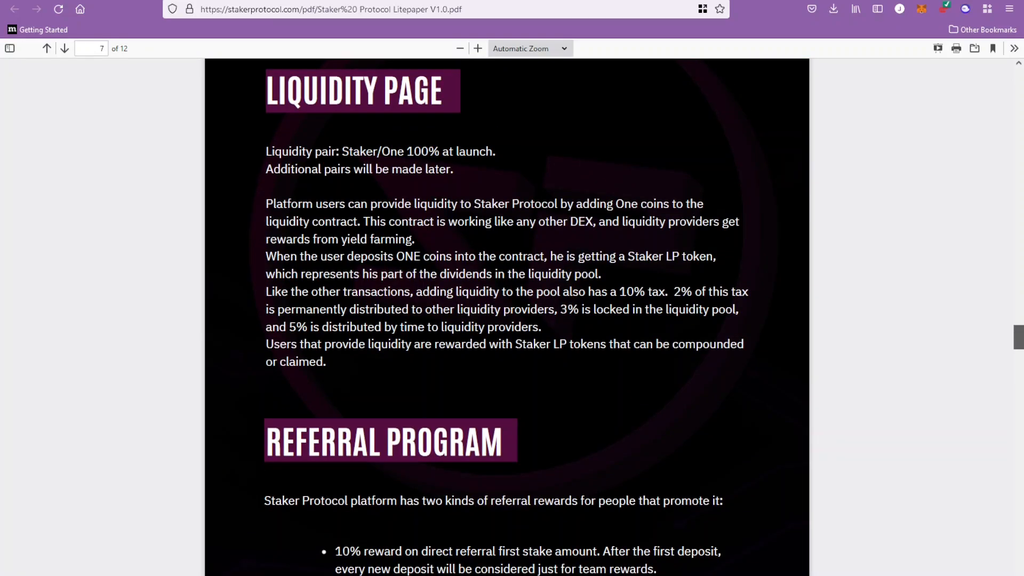
{"action": "scroll", "scroll_direction": "down", "scroll_amount": 3}
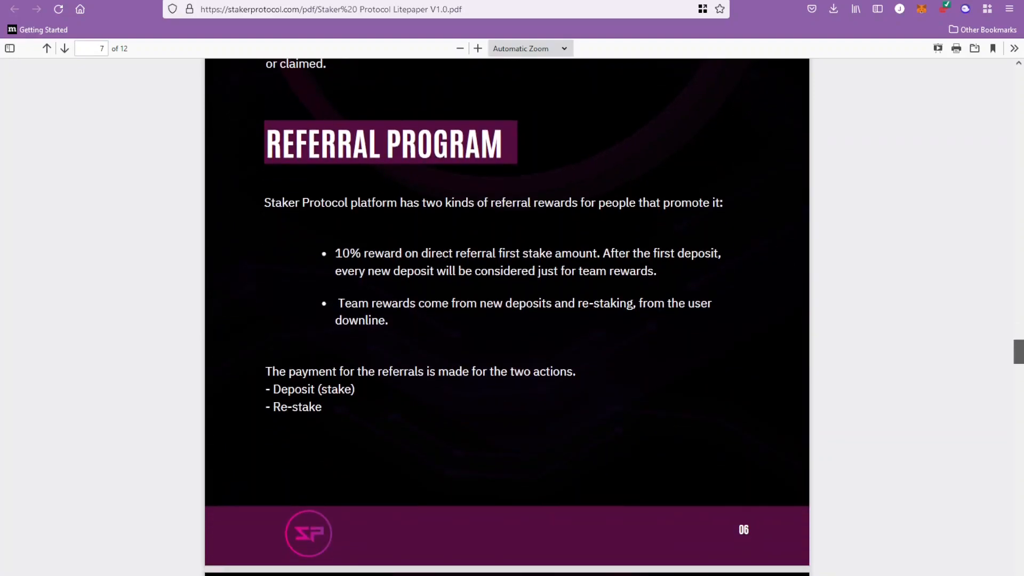
{"action": "scroll", "scroll_direction": "down", "scroll_amount": 3}
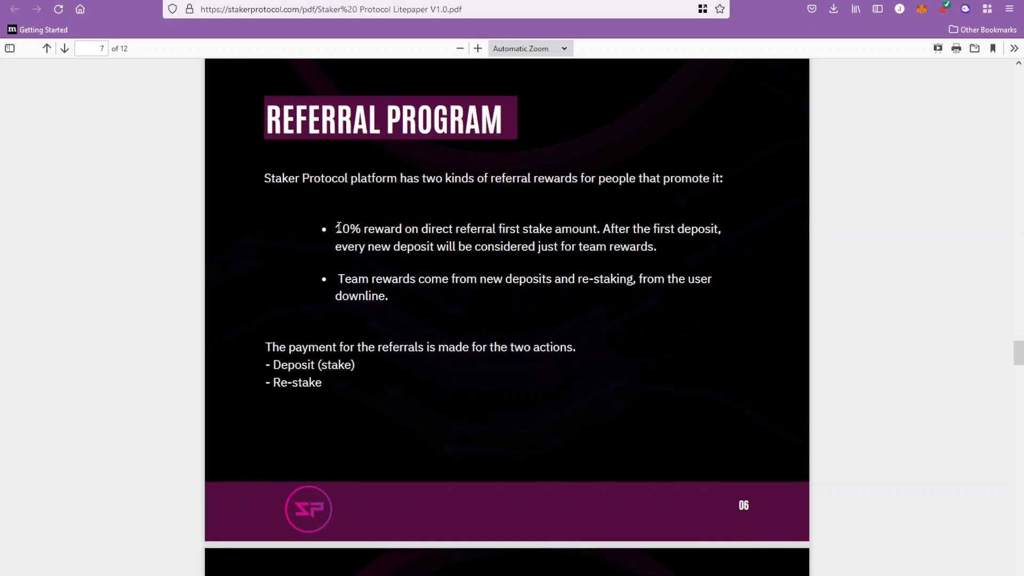
{"action": "mouse_move", "coordinate": [290, 230]}
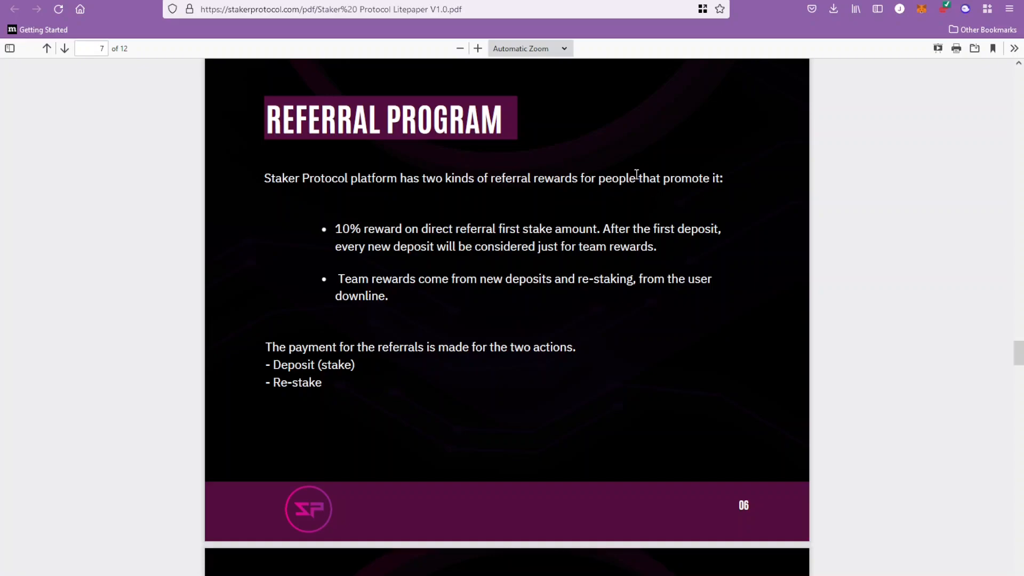
{"action": "mouse_move", "coordinate": [492, 284]}
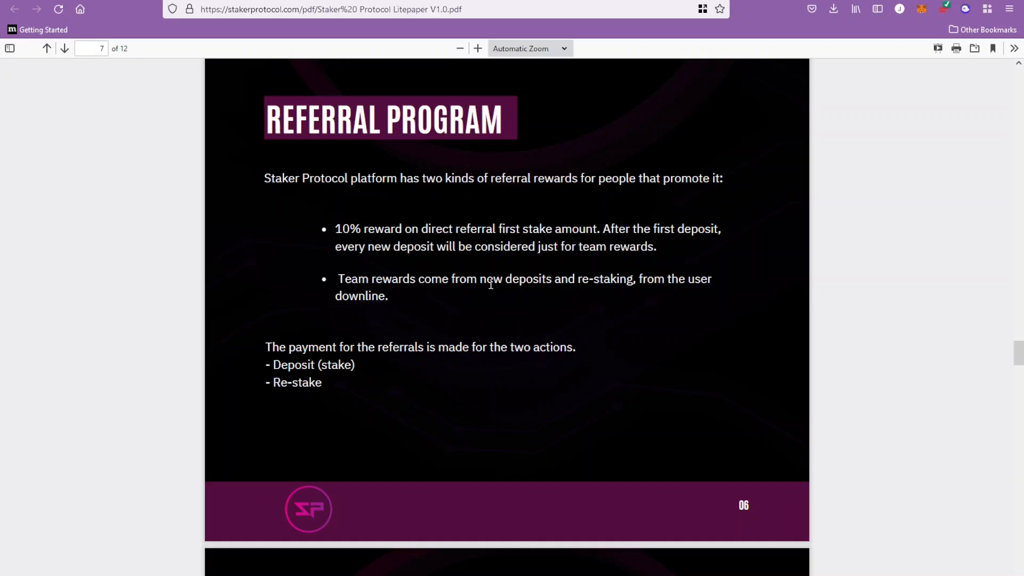
{"action": "mouse_move", "coordinate": [670, 298]}
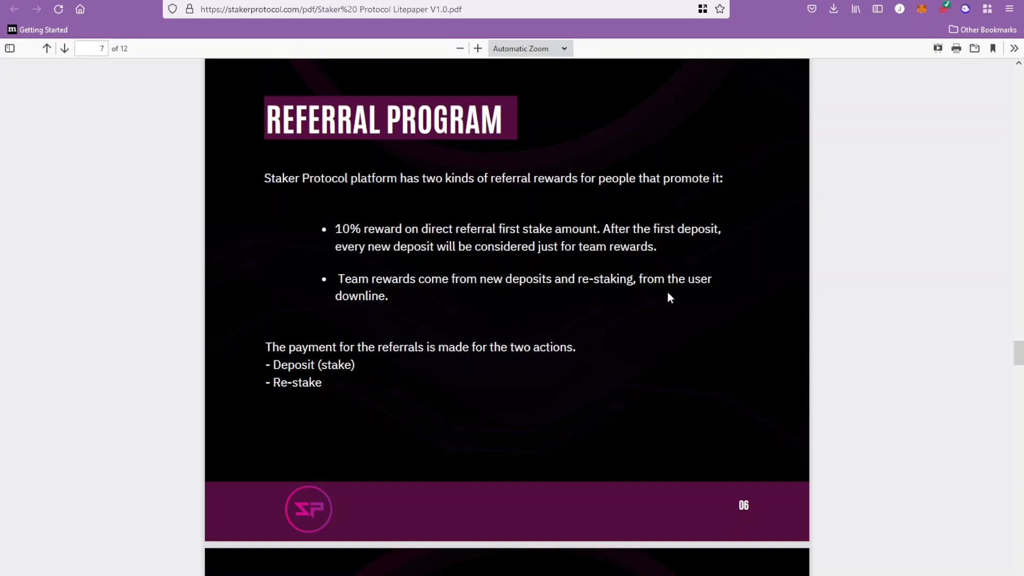
{"action": "mouse_move", "coordinate": [320, 405]}
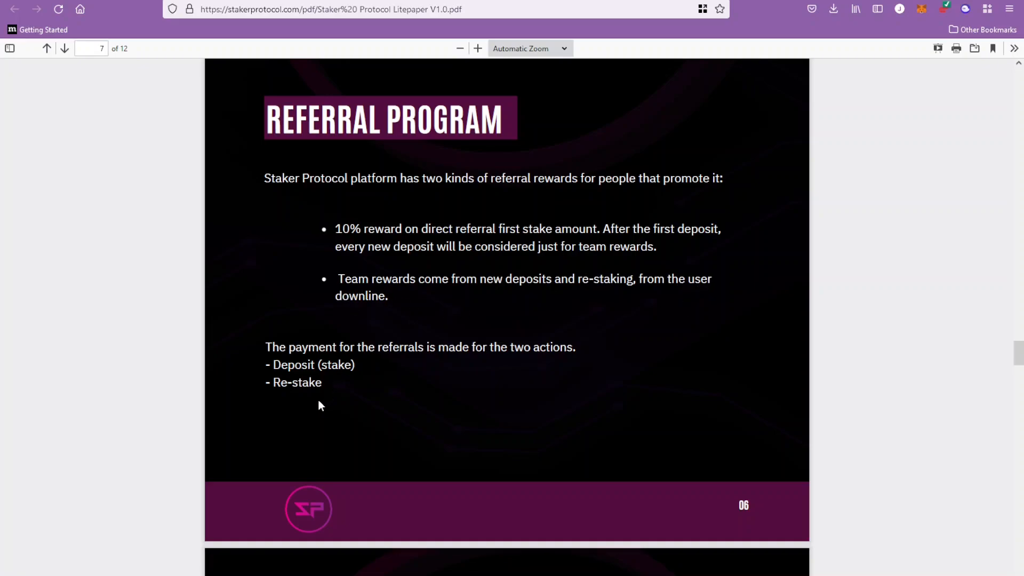
Scroll past the Whale Taxes tiers and daily sale tax text toward the Penny Token heading.
{"action": "scroll", "scroll_direction": "down", "scroll_amount": 3}
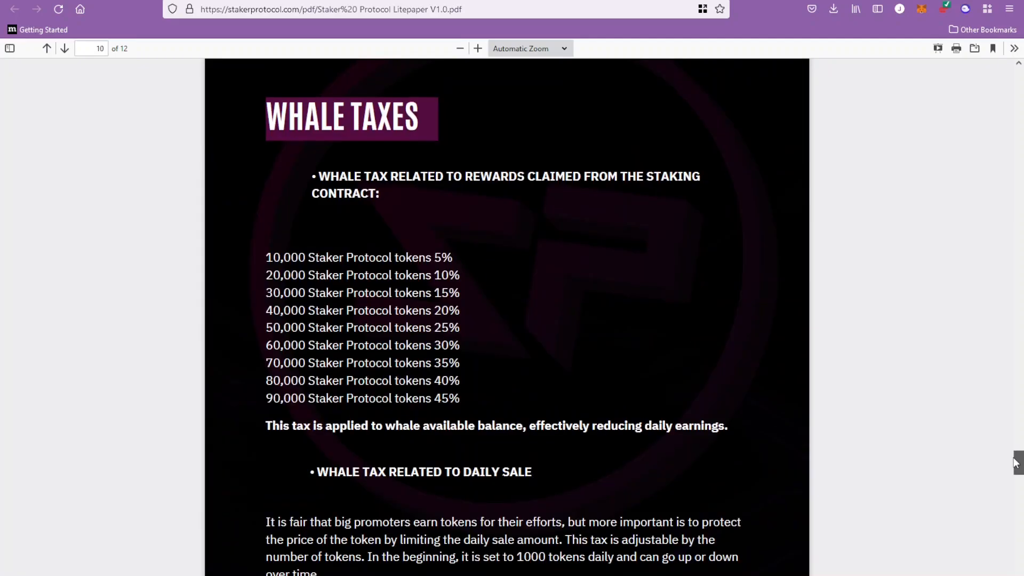
{"action": "mouse_move", "coordinate": [967, 456]}
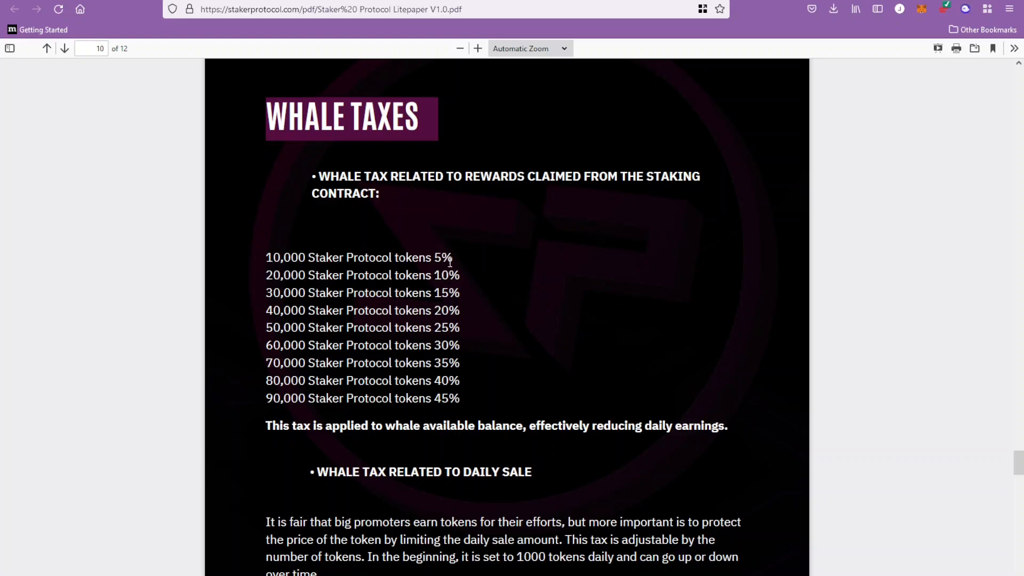
{"action": "mouse_move", "coordinate": [410, 281]}
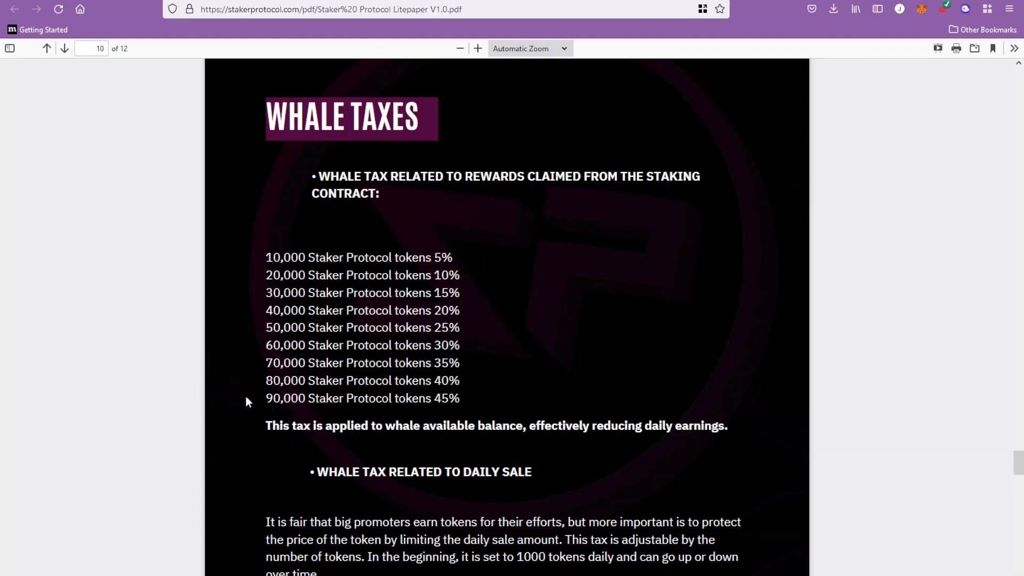
{"action": "mouse_move", "coordinate": [290, 407]}
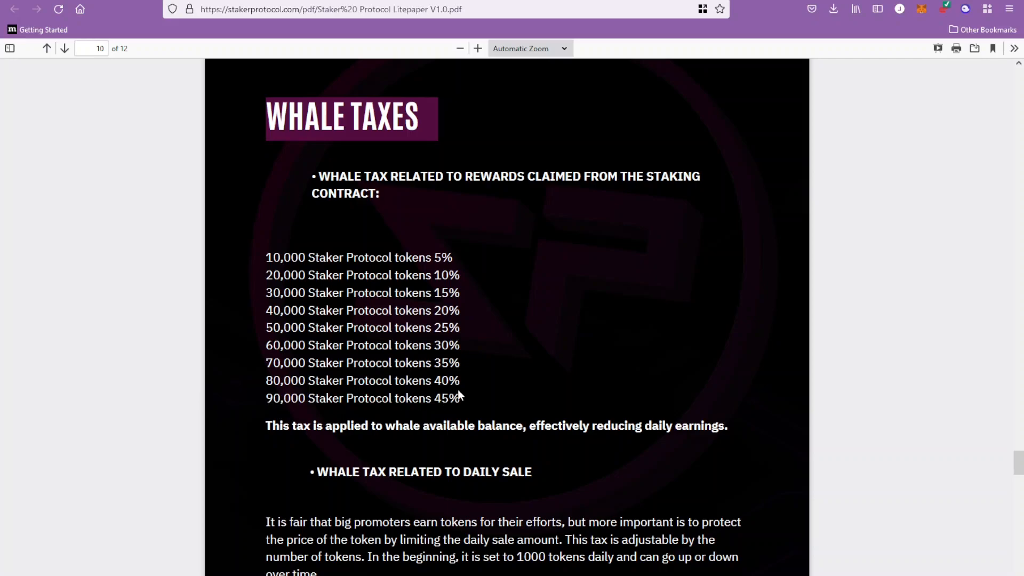
{"action": "mouse_move", "coordinate": [1008, 383]}
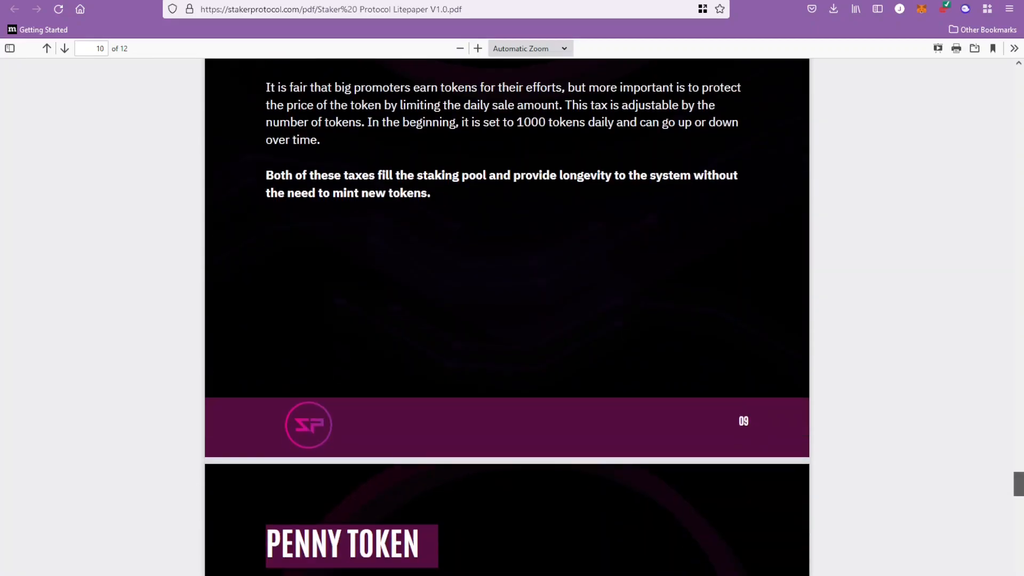
Scroll past the Penny Token referral-depth table to the Harmony contract address.
{"action": "scroll", "scroll_direction": "down", "scroll_amount": 3}
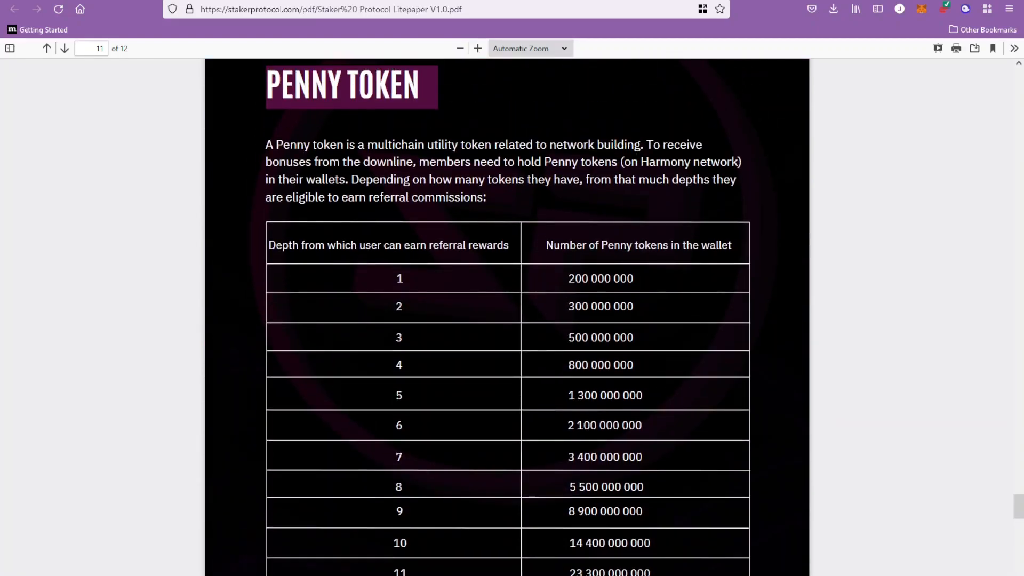
{"action": "mouse_move", "coordinate": [456, 293]}
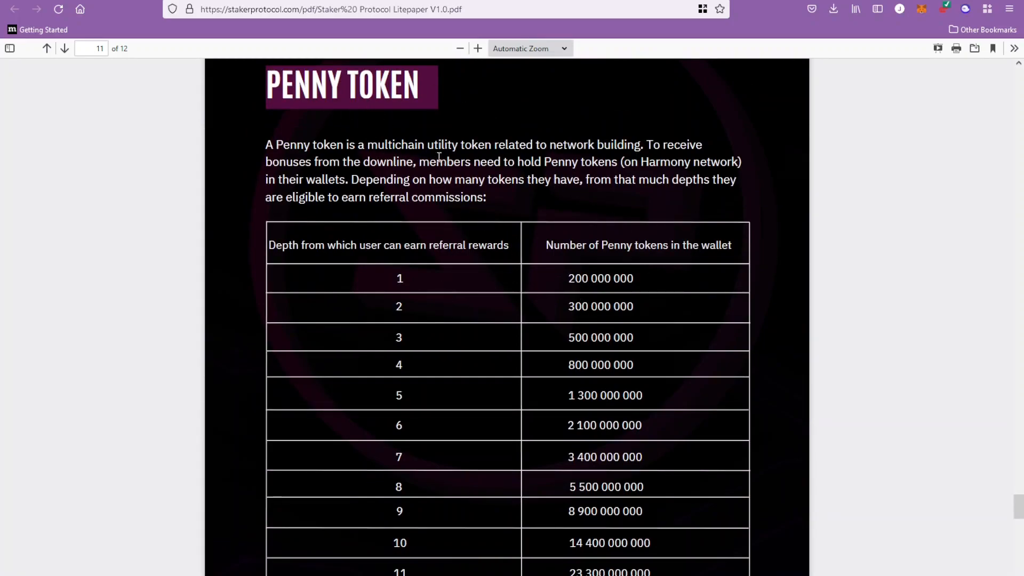
{"action": "mouse_move", "coordinate": [470, 270]}
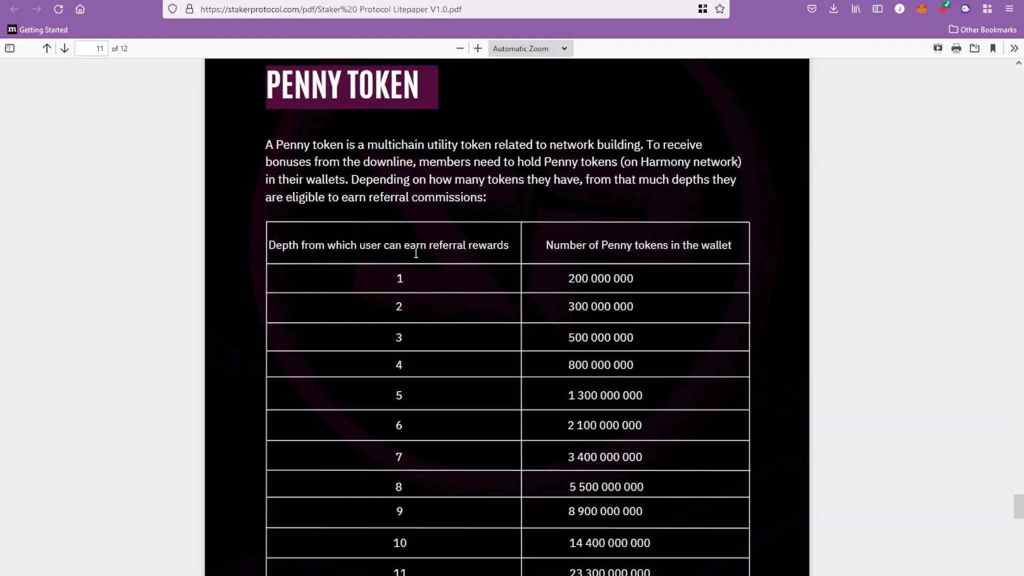
{"action": "mouse_move", "coordinate": [555, 257]}
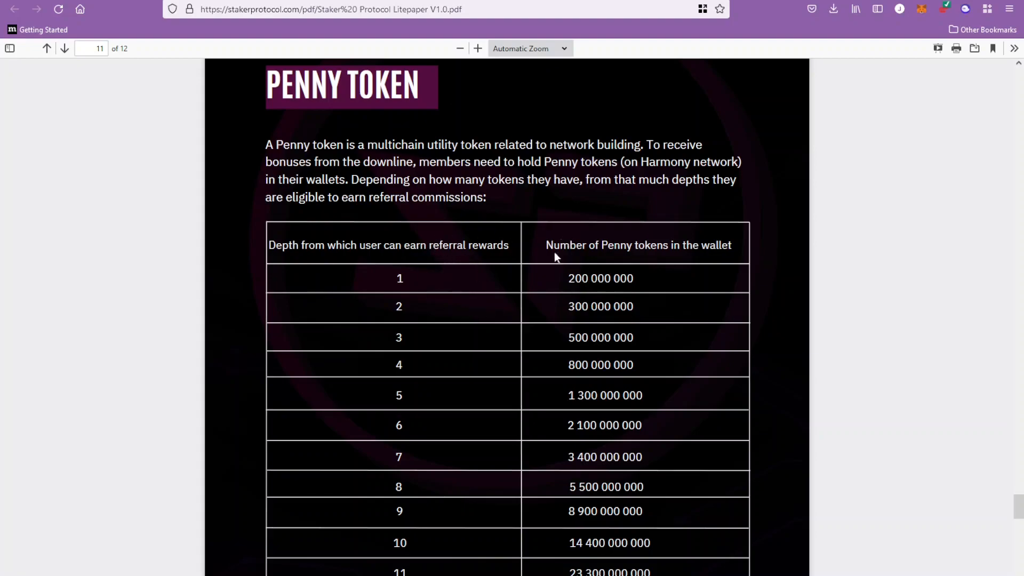
{"action": "mouse_move", "coordinate": [636, 283]}
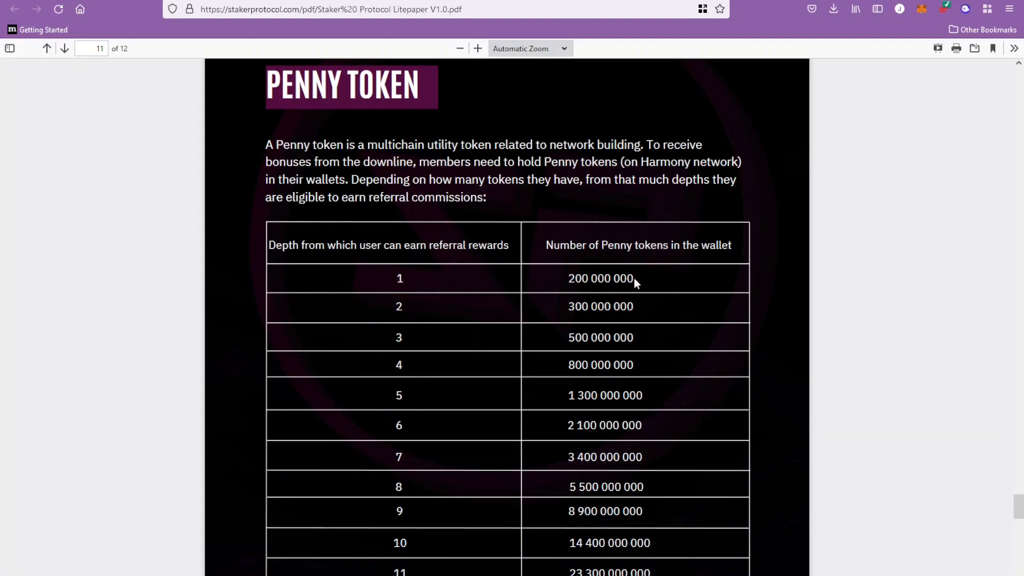
{"action": "scroll", "scroll_direction": "down", "scroll_amount": 3}
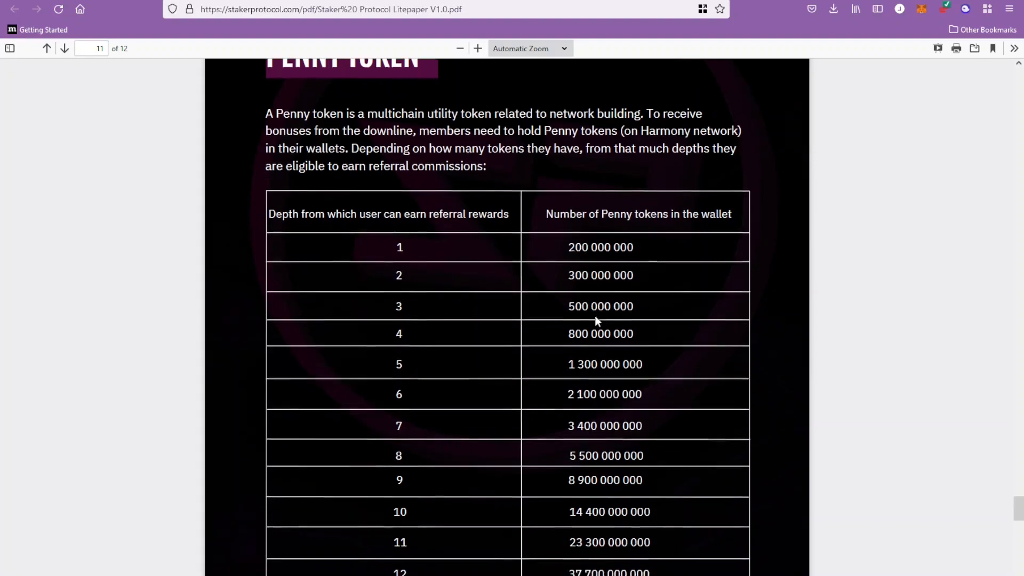
{"action": "scroll", "scroll_direction": "down", "scroll_amount": 3}
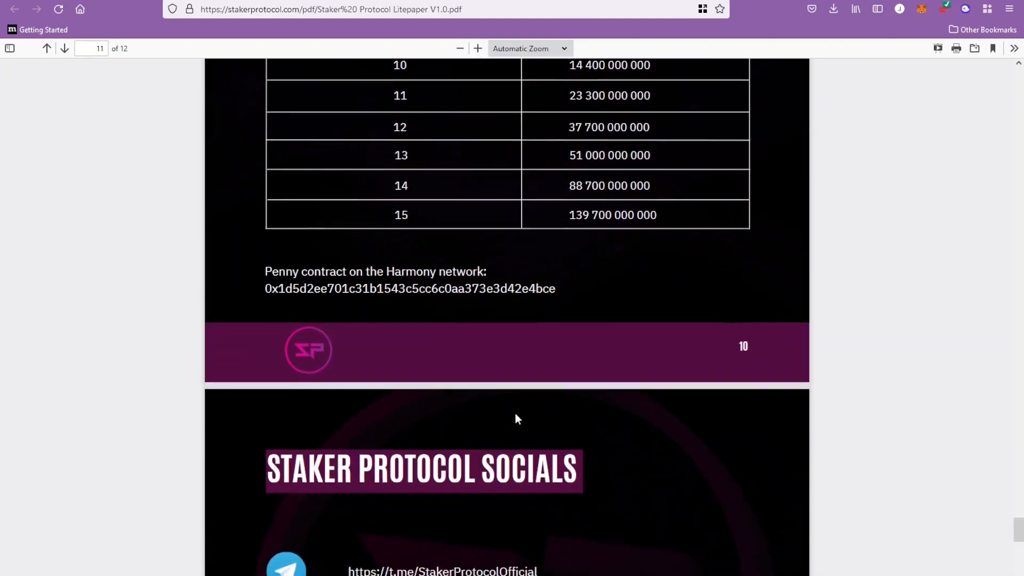
Scroll to the PDF's last page listing Telegram, Twitter, Instagram and website links.
{"action": "scroll", "scroll_direction": "down", "scroll_amount": 3}
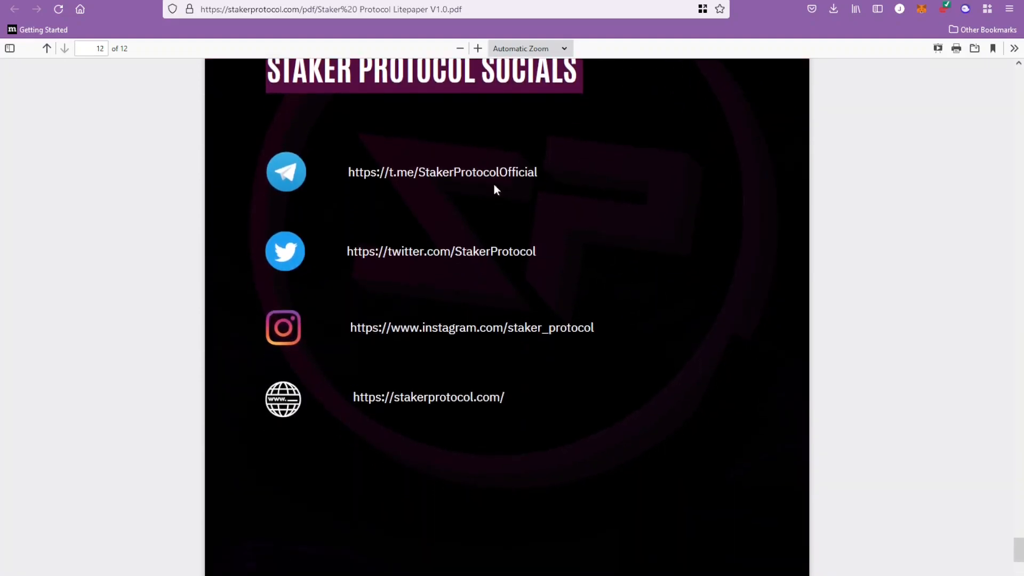
{"action": "mouse_move", "coordinate": [676, 60]}
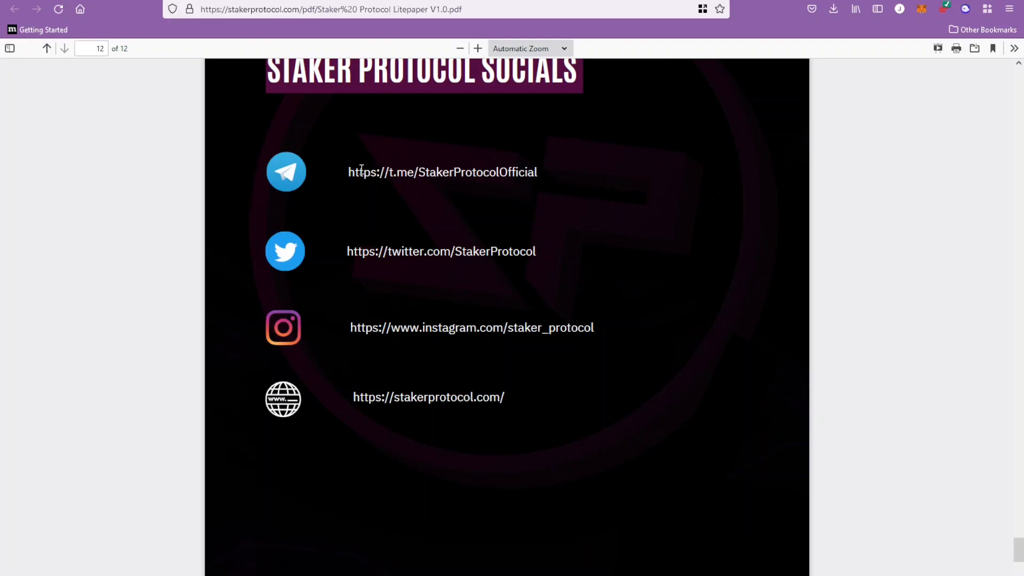
{"action": "mouse_move", "coordinate": [454, 194]}
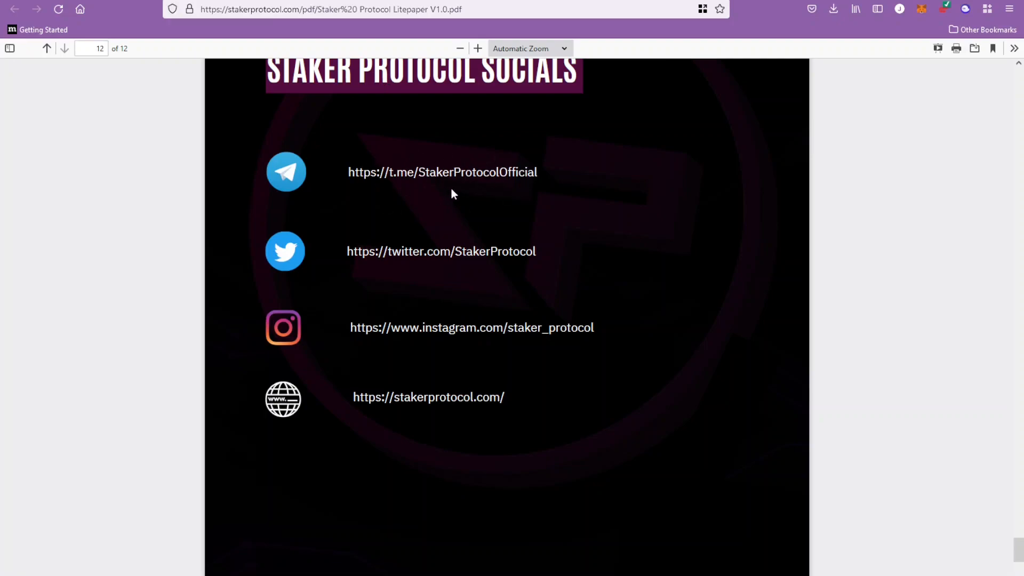
{"action": "mouse_move", "coordinate": [453, 190]}
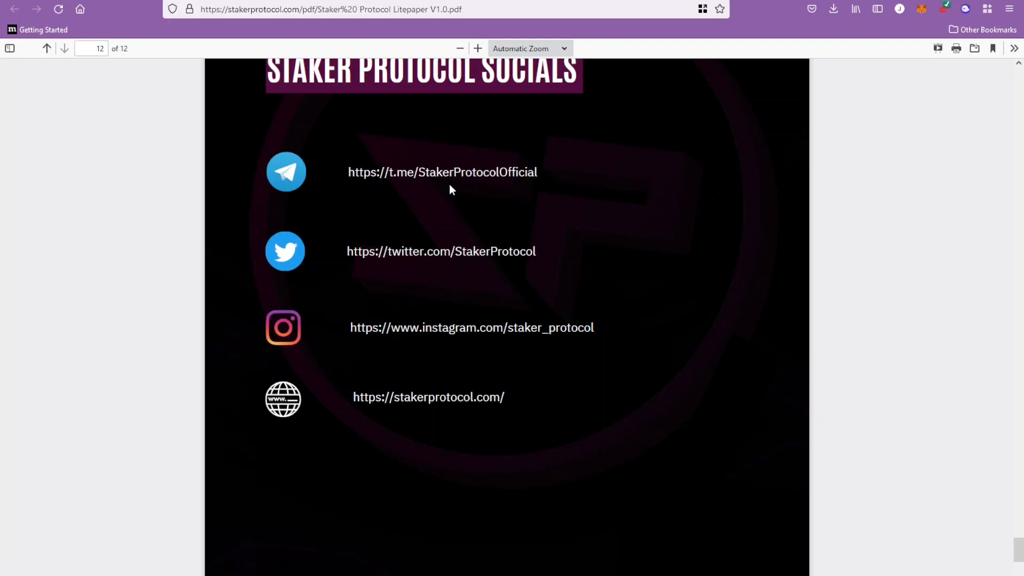
{"action": "mouse_move", "coordinate": [475, 191]}
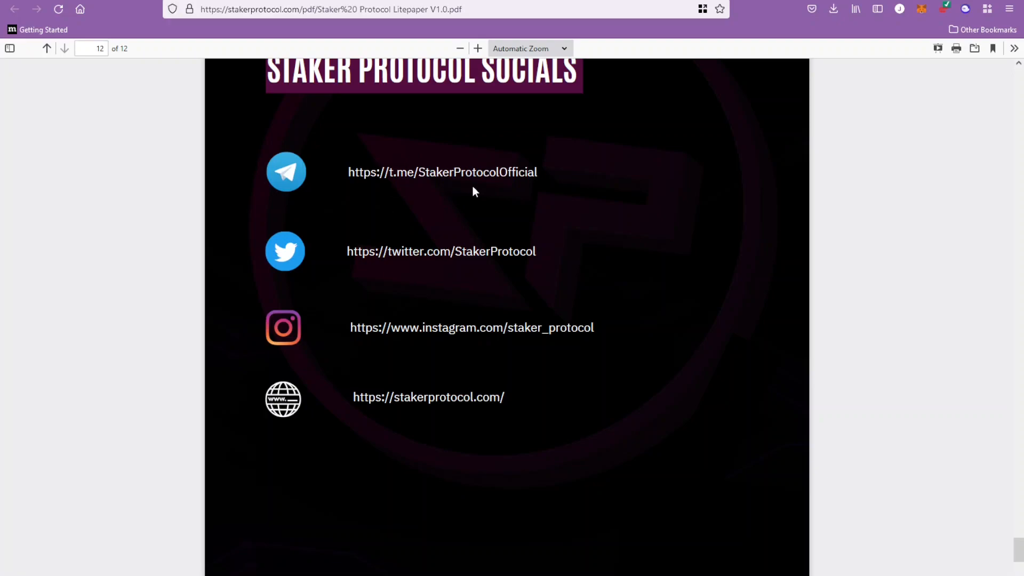
{"action": "mouse_move", "coordinate": [481, 188]}
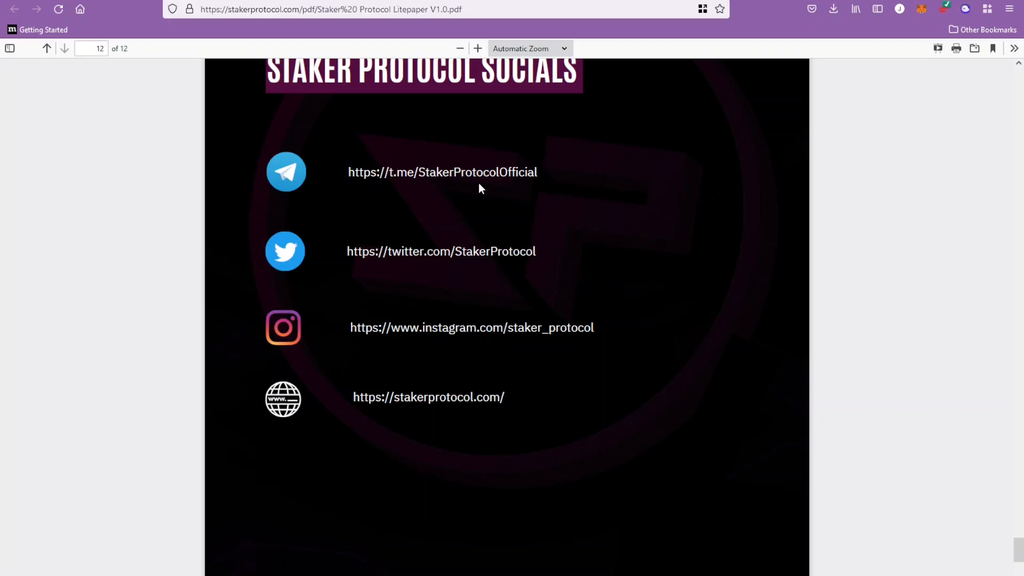
{"action": "mouse_move", "coordinate": [483, 194]}
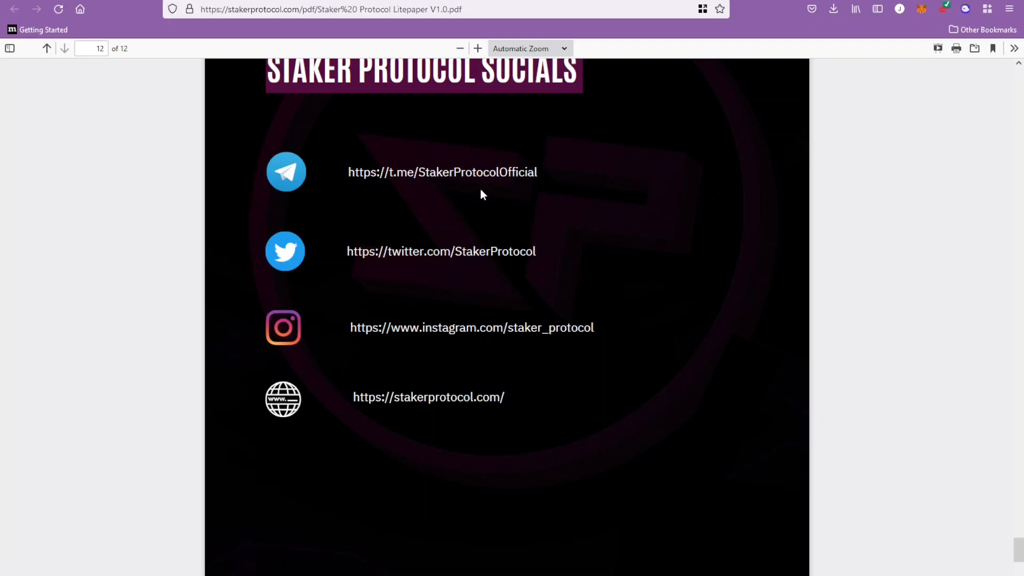